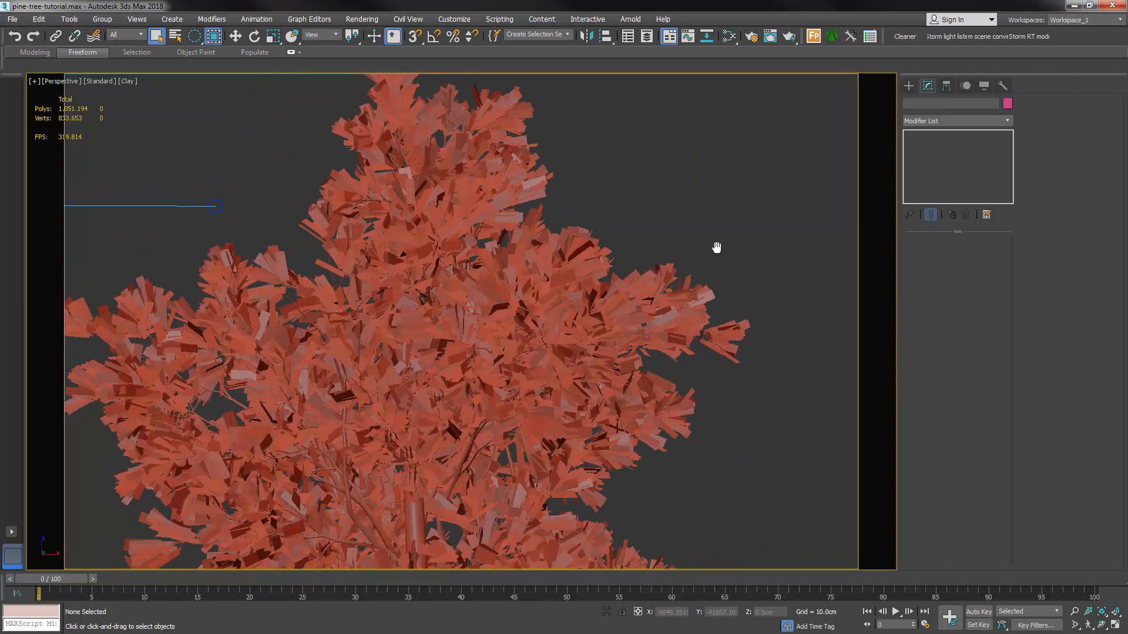
Select the pine-tree Editable Mesh and pick its leaf faces by material ID 2.
click(592, 248)
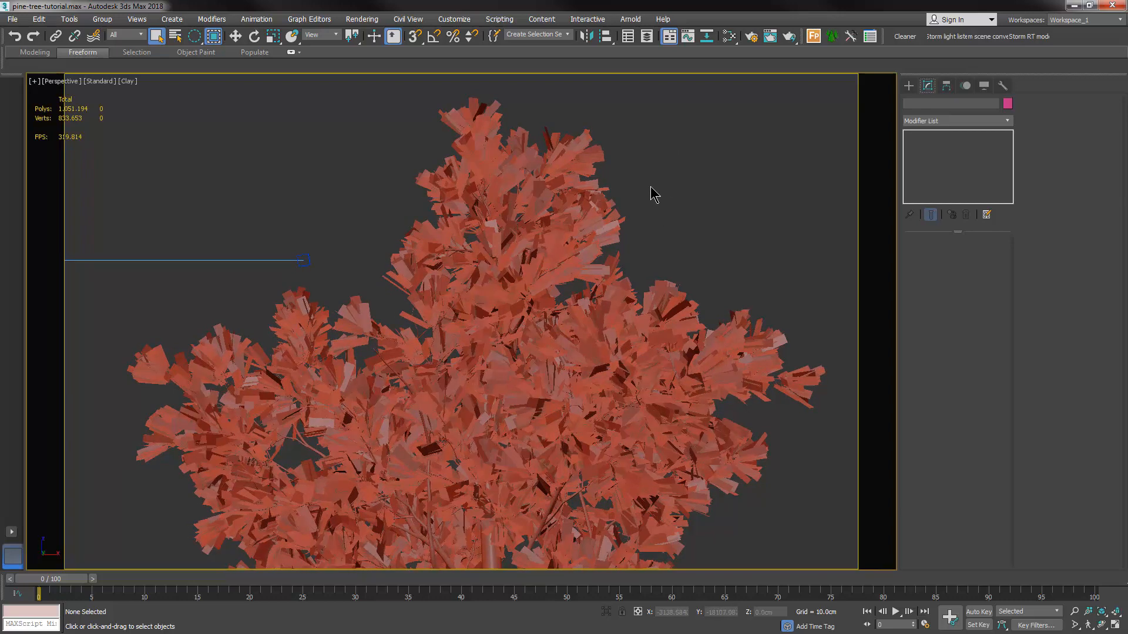
mouse_move(529, 126)
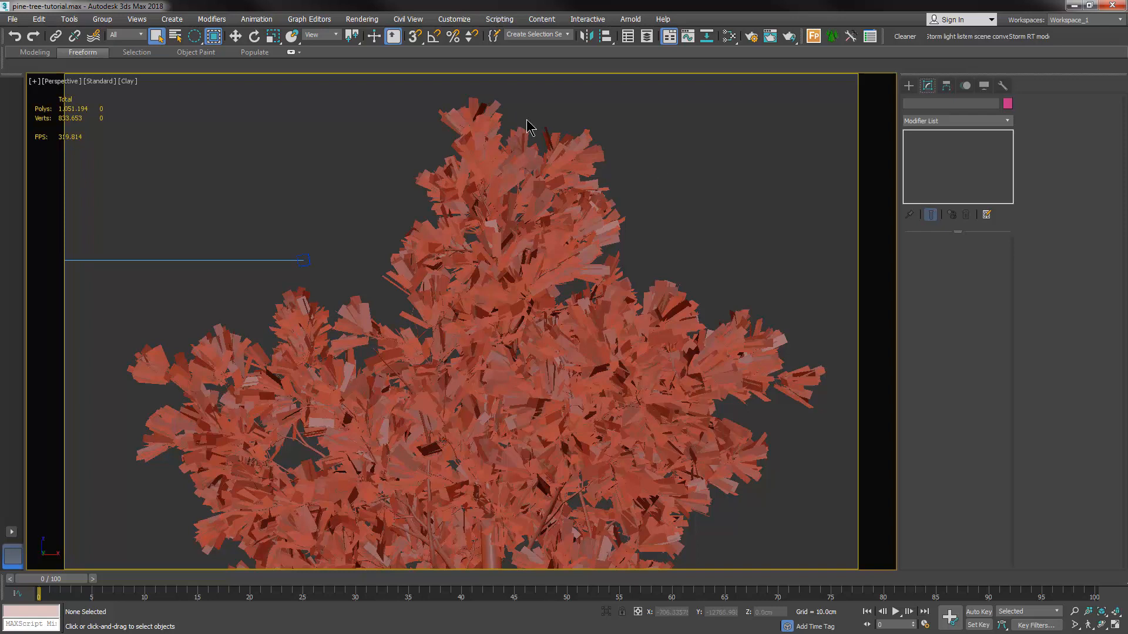
mouse_move(607, 165)
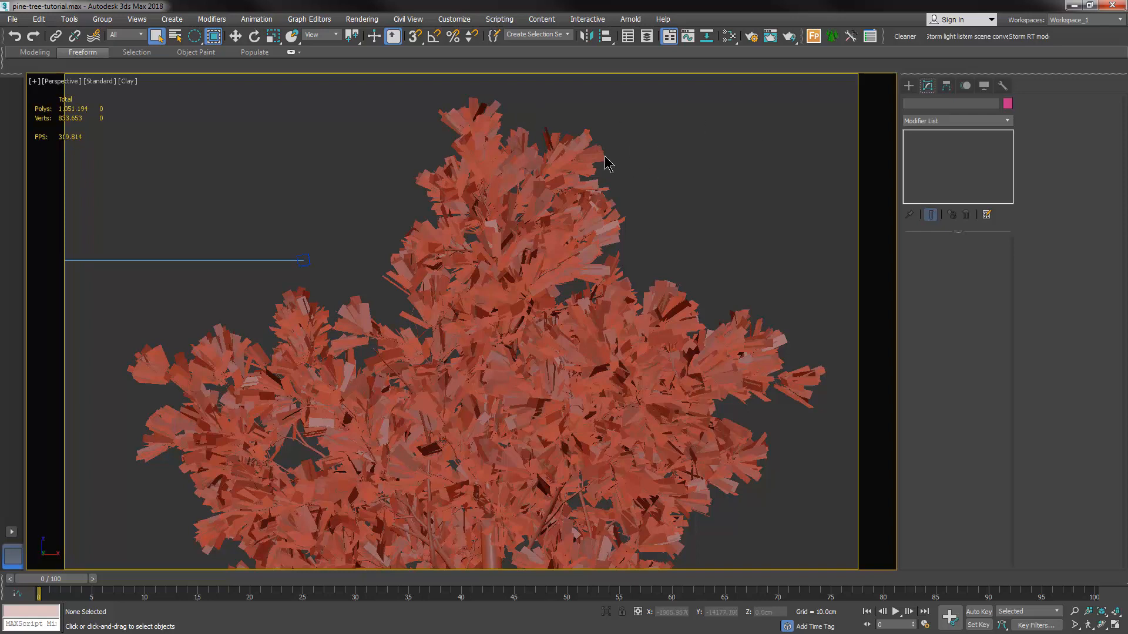
mouse_move(634, 166)
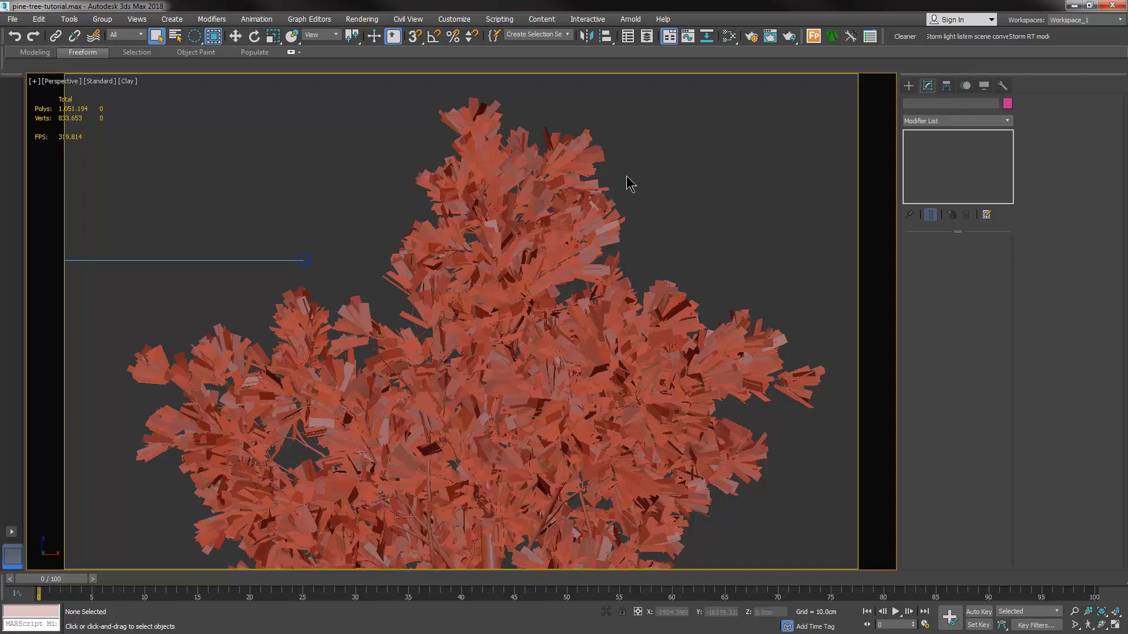
mouse_move(629, 179)
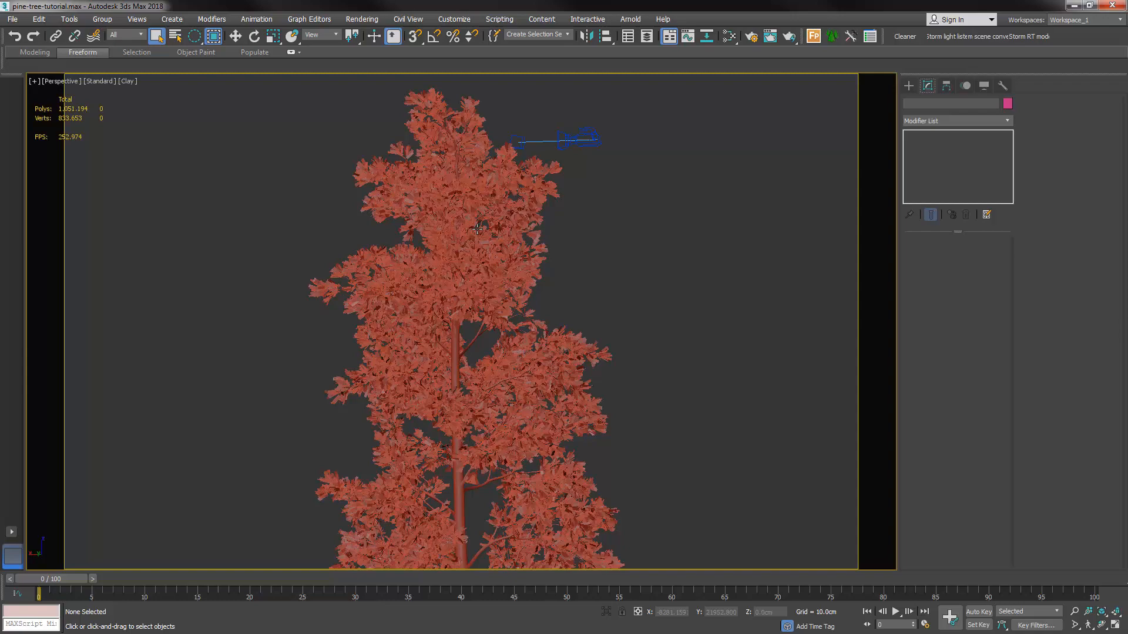
click(467, 287)
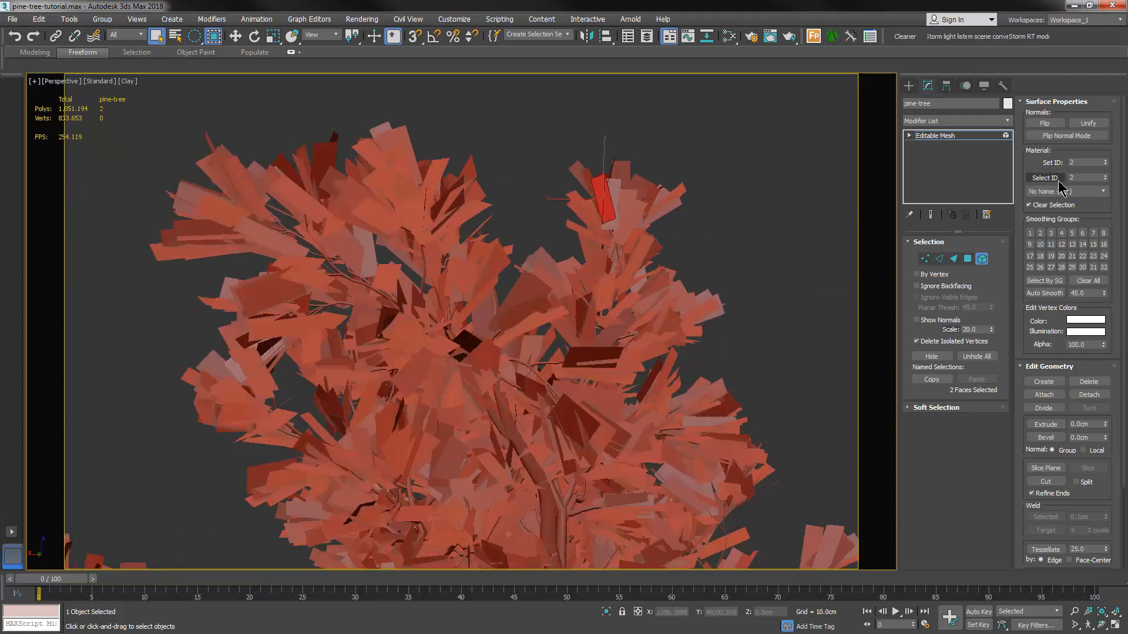
Select all material-ID-2 leaf faces and detach them as a new object named 'needles'.
click(1044, 178)
text(1)
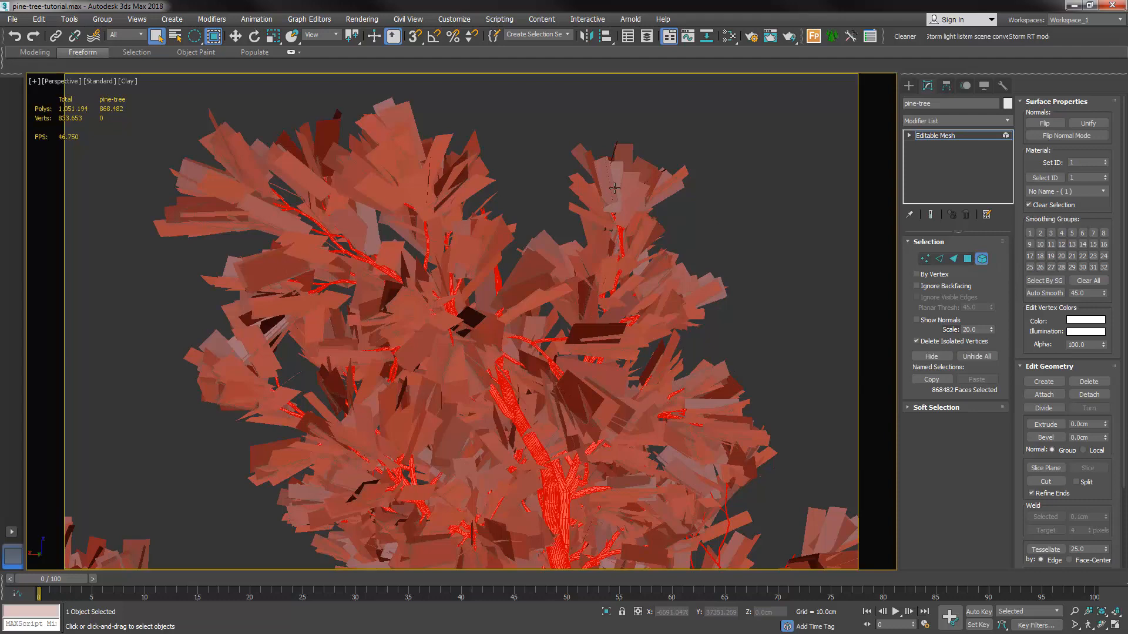
click(1045, 177)
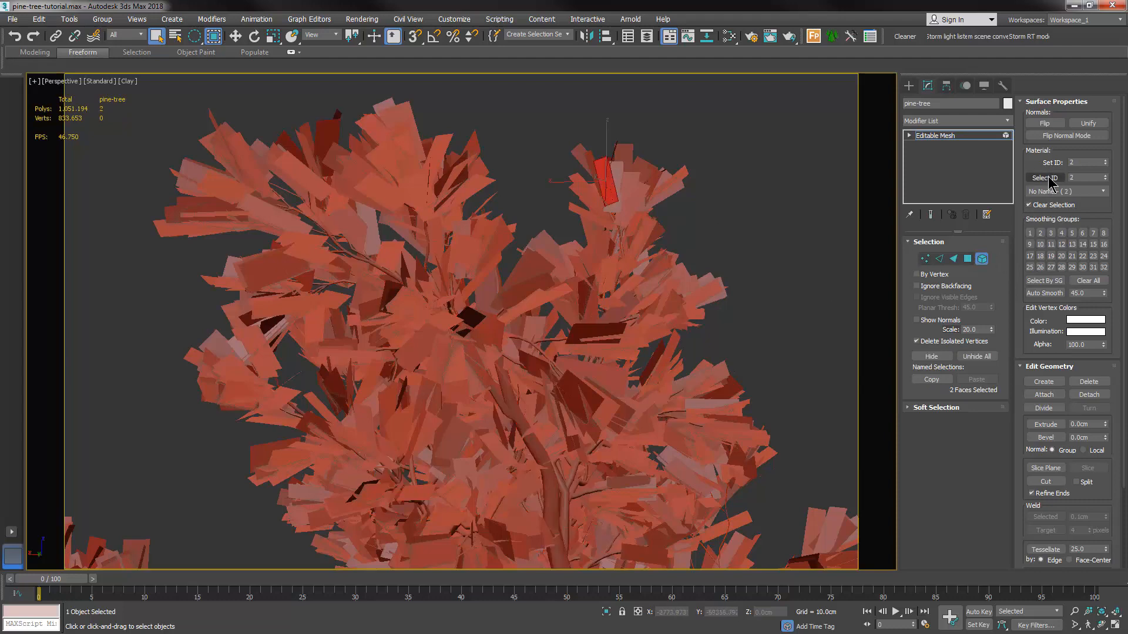
click(1044, 178)
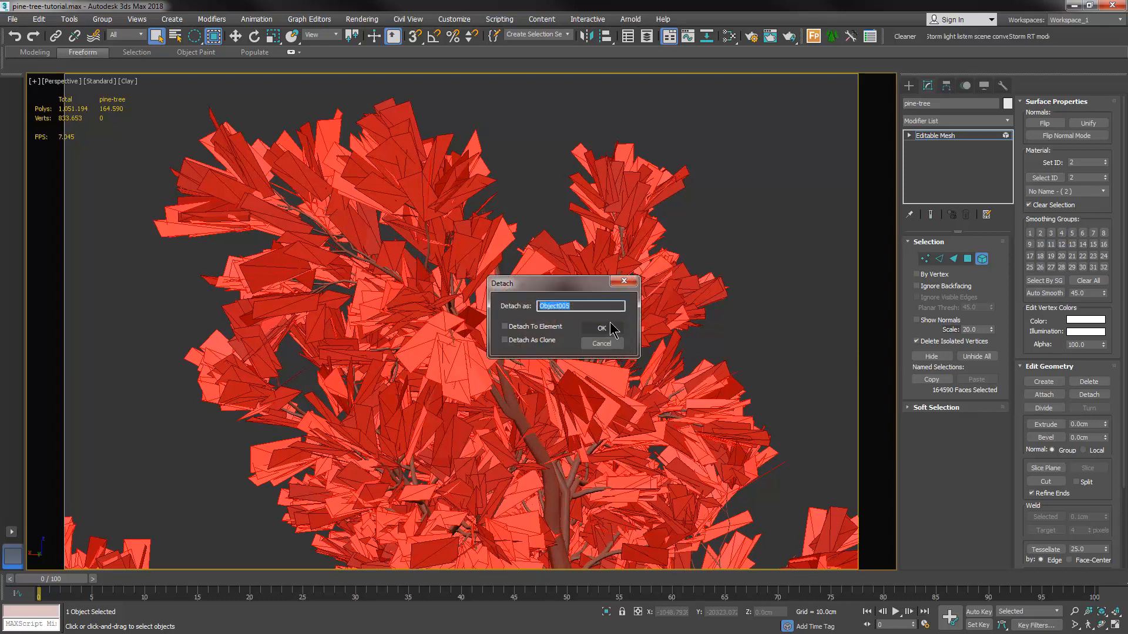
text(needle)
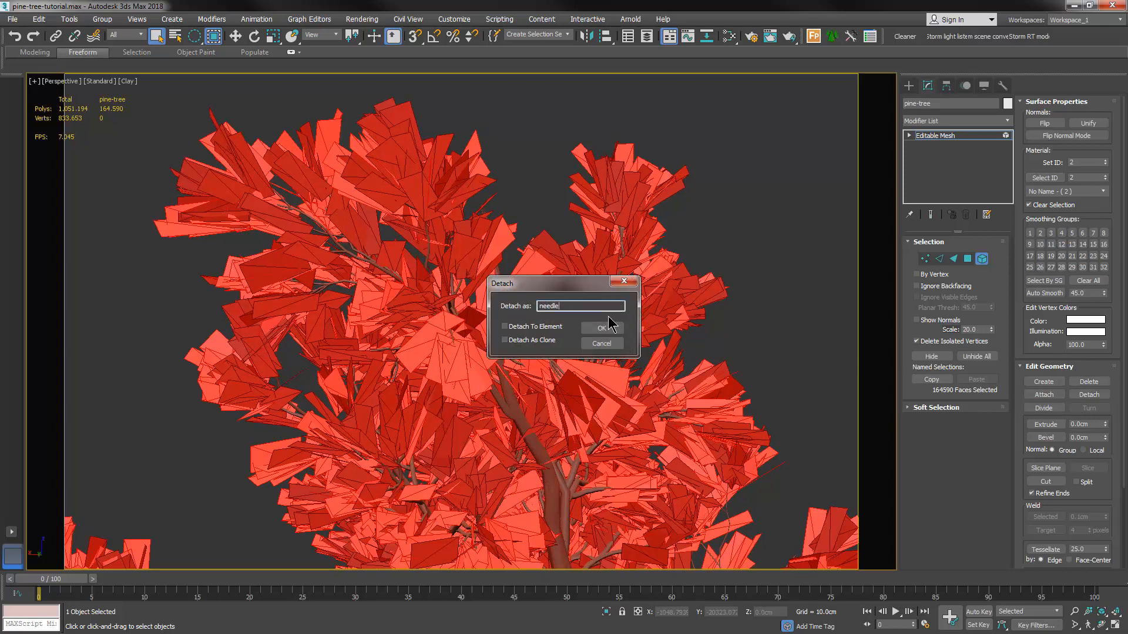
click(601, 328)
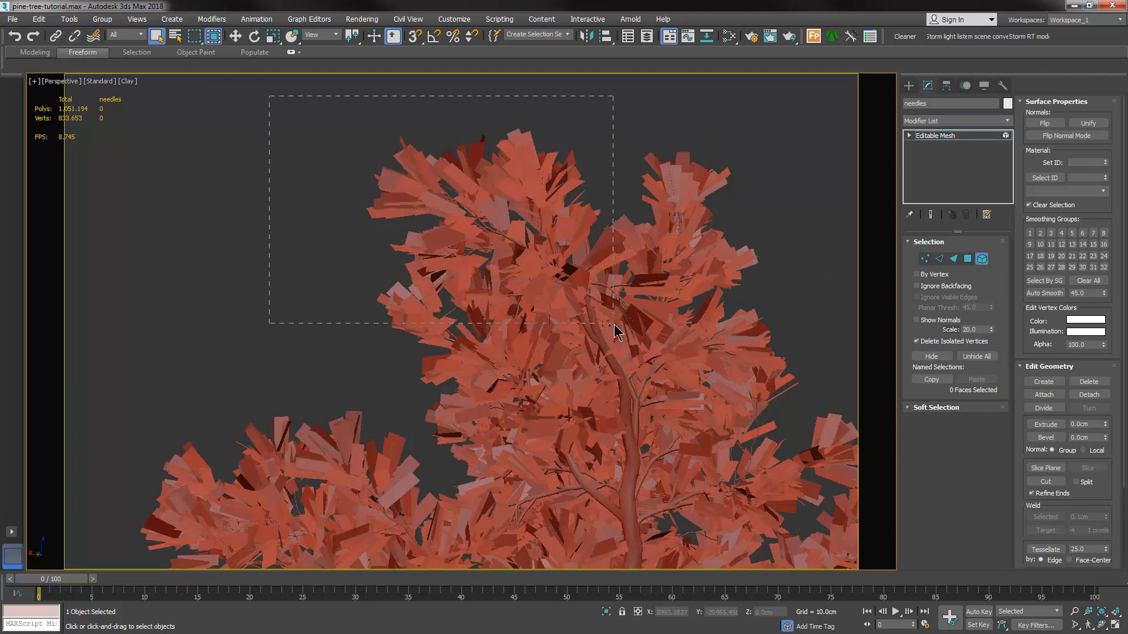
Region-select the top cluster of leaf faces and detach it with the default name.
drag(270, 97, 614, 331)
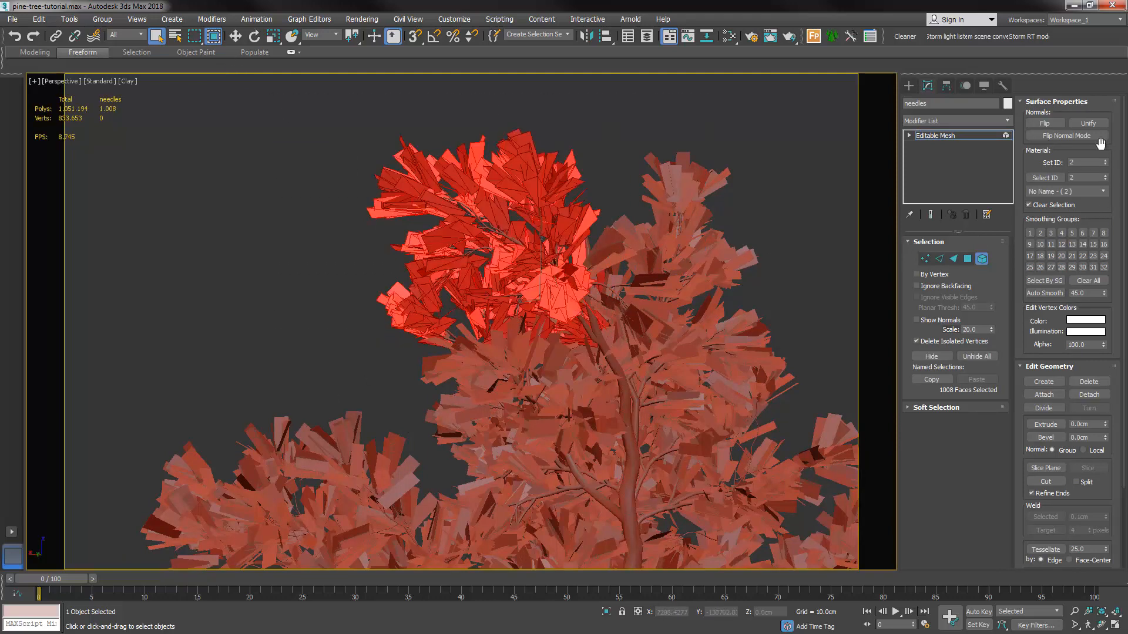
click(1088, 395)
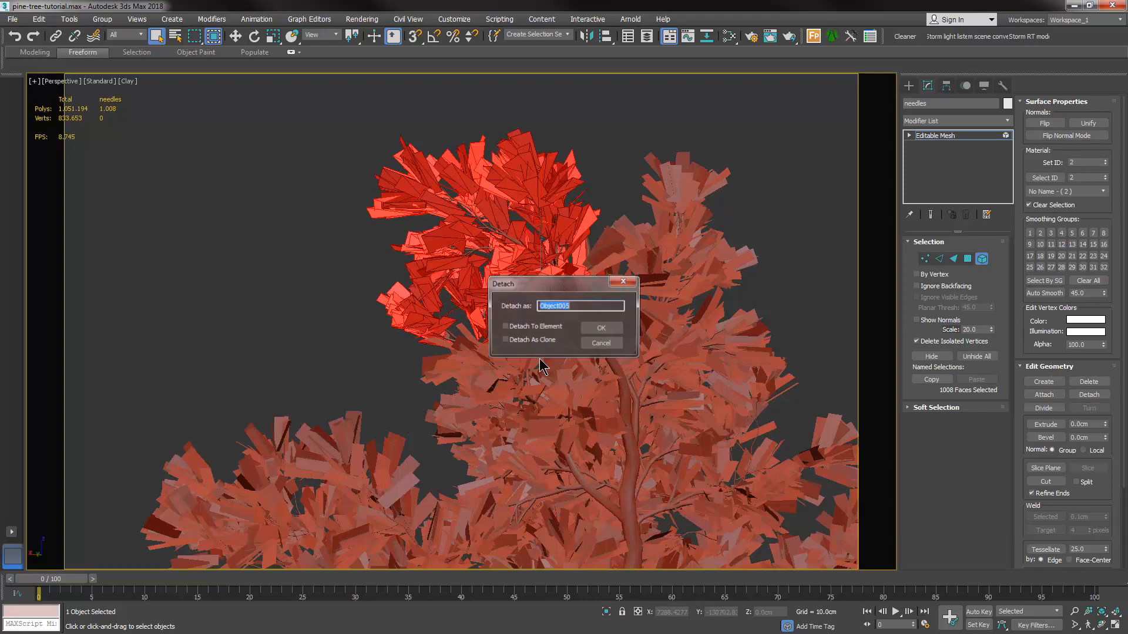
click(601, 327)
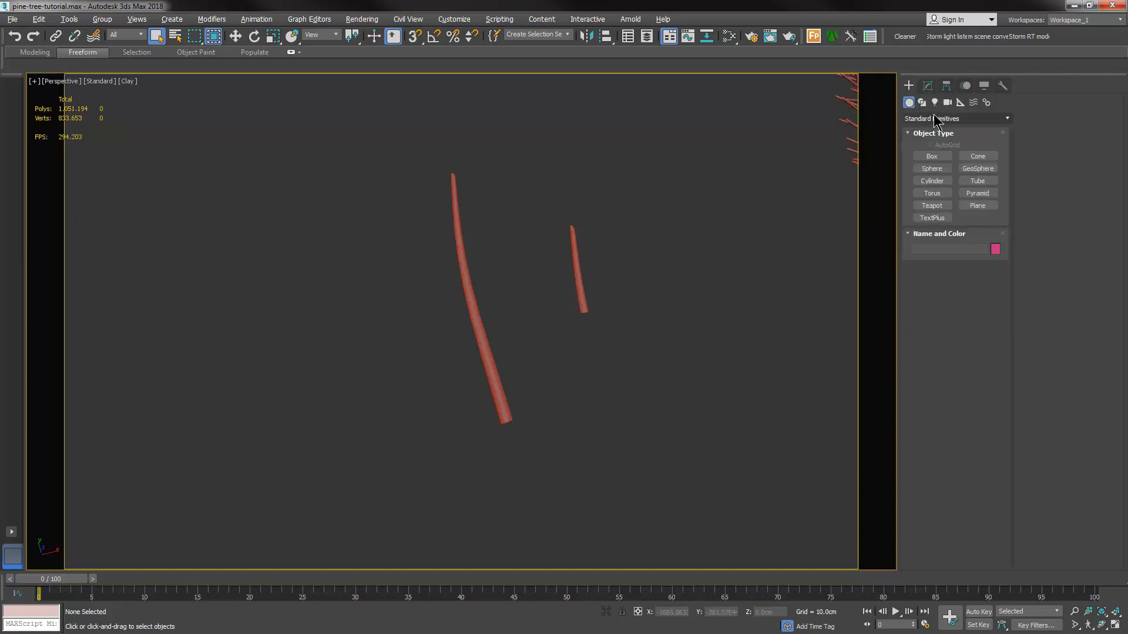
Create an Itoo Software Forest Pro object, answering the camera clipping warning.
click(956, 118)
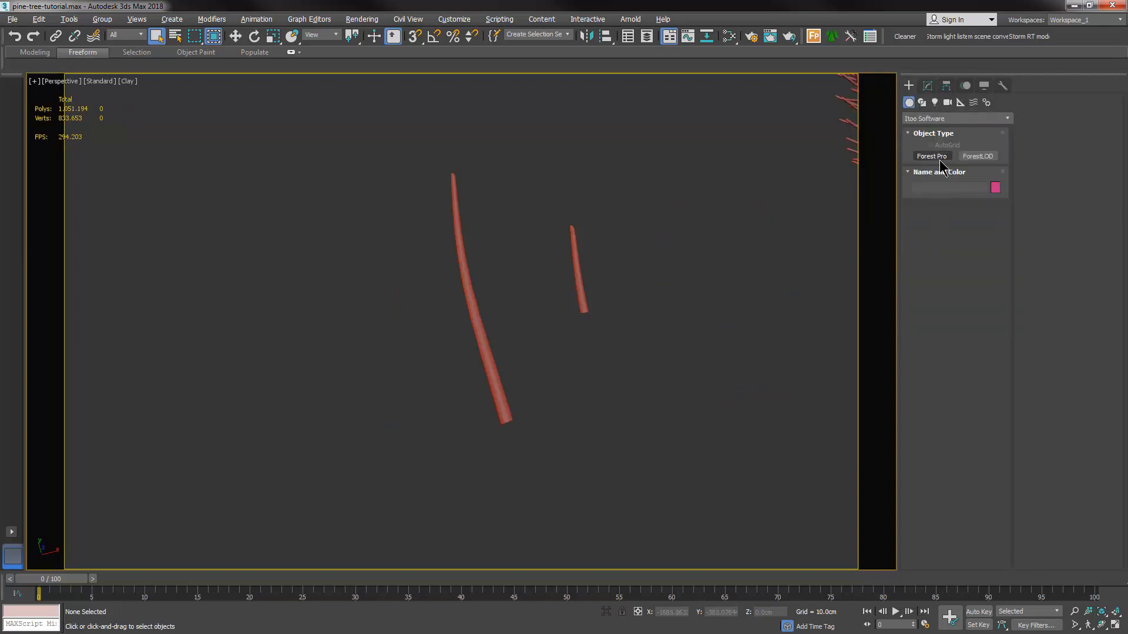
click(931, 156)
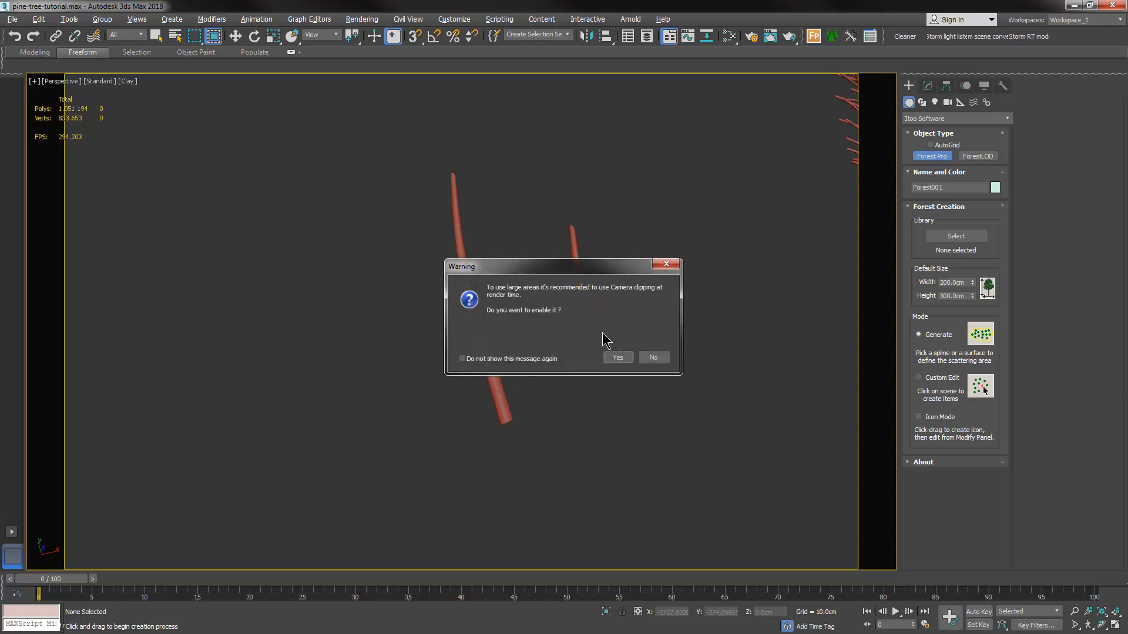
drag(562, 267, 329, 177)
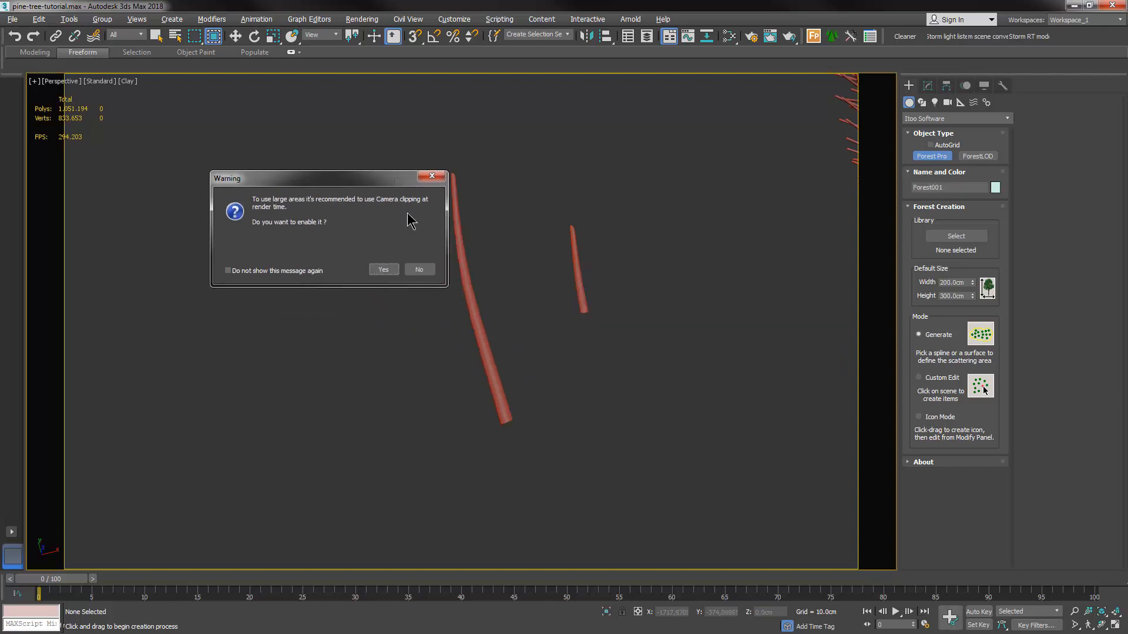
click(418, 269)
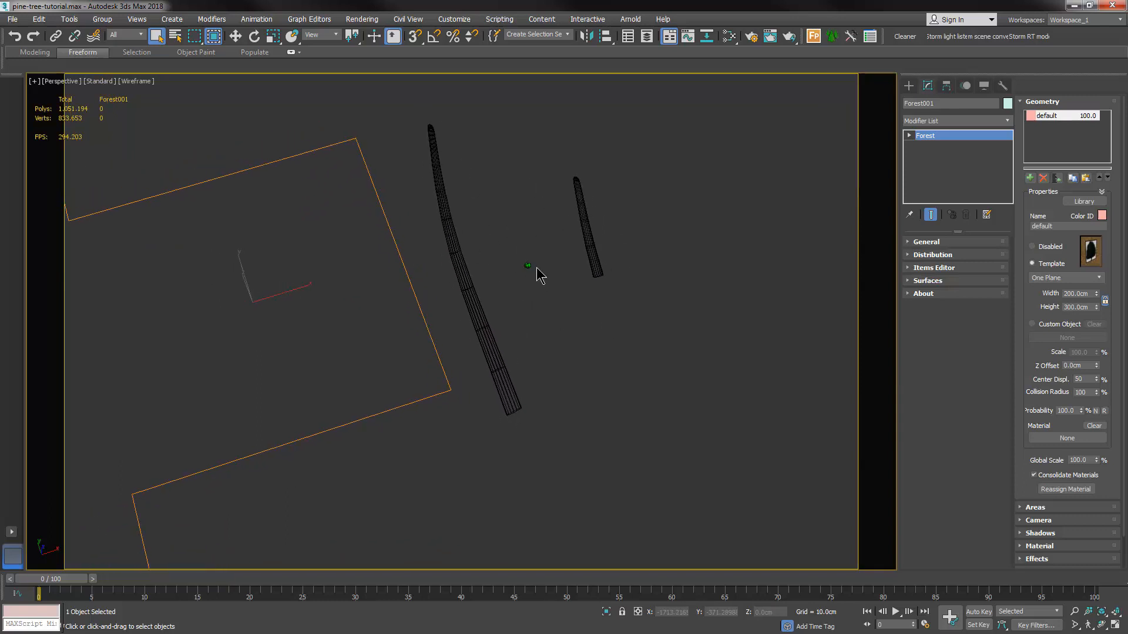
Use custom object Object003 as the forest item and reassign its needles-leaf material.
click(1065, 116)
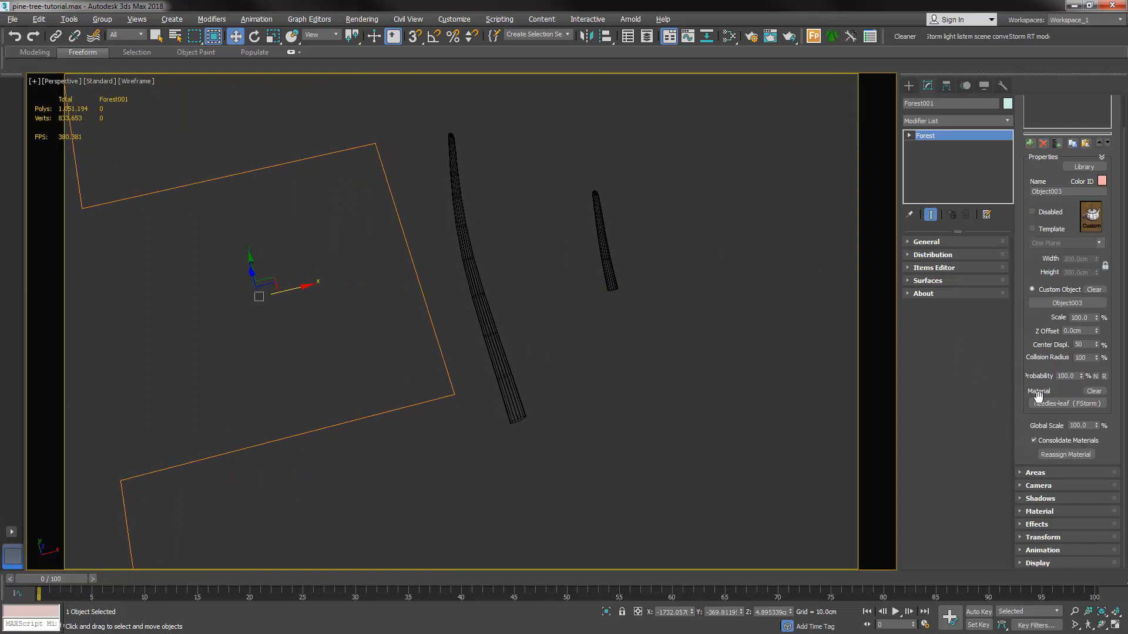
mouse_move(1043, 482)
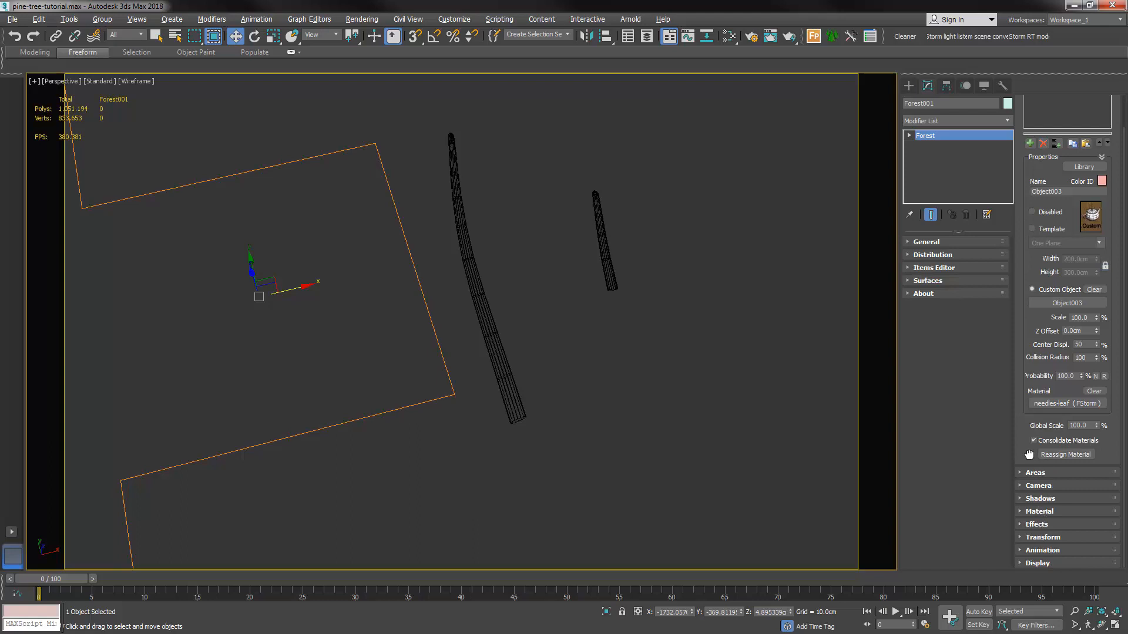
click(933, 254)
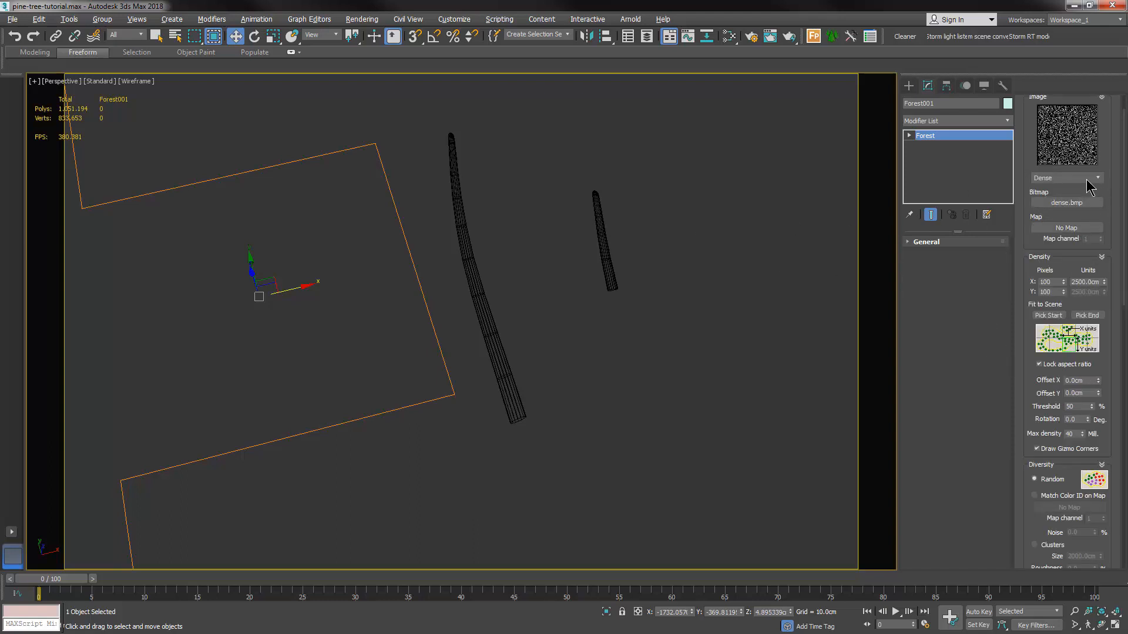
Set the distribution map to Full with 0.040cm density units, dismissing the item limit warning.
click(1095, 177)
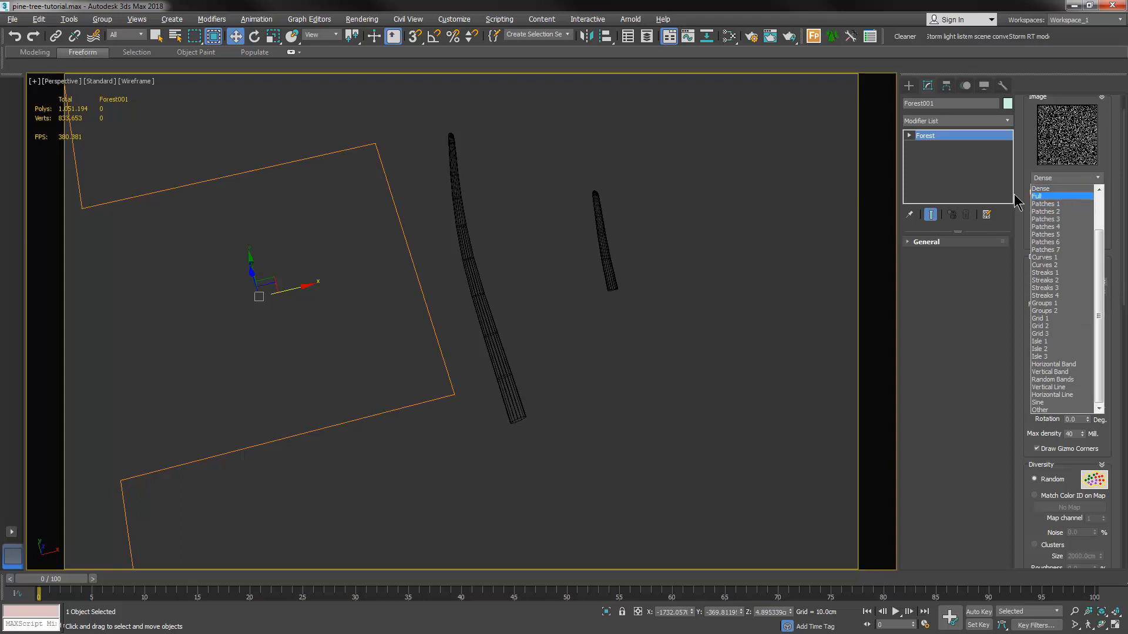
click(1043, 196)
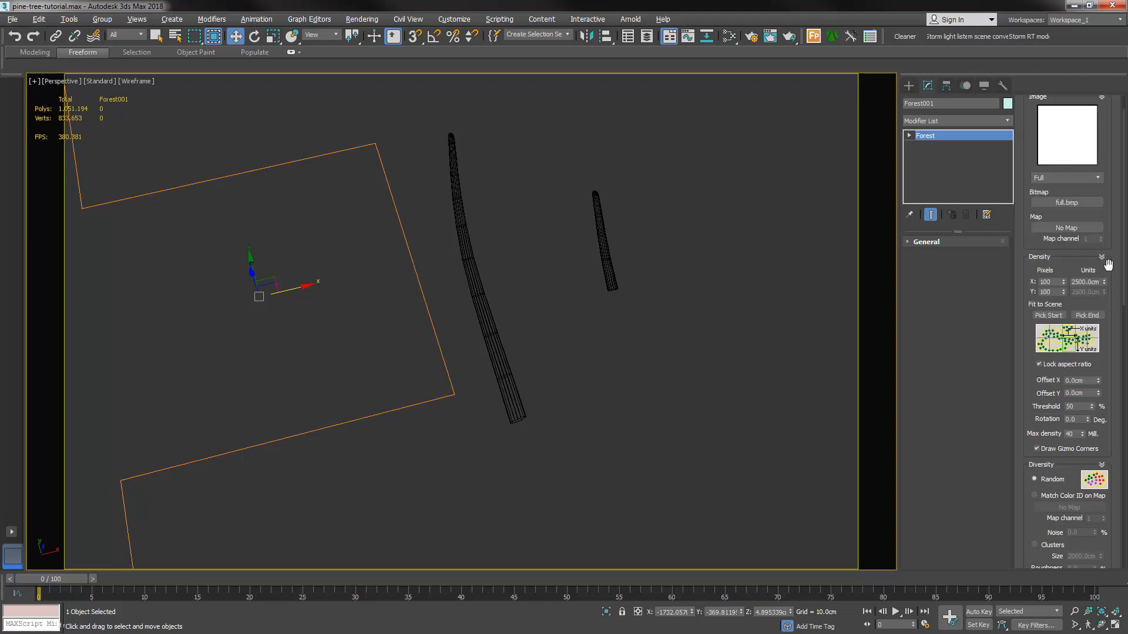
click(1108, 292)
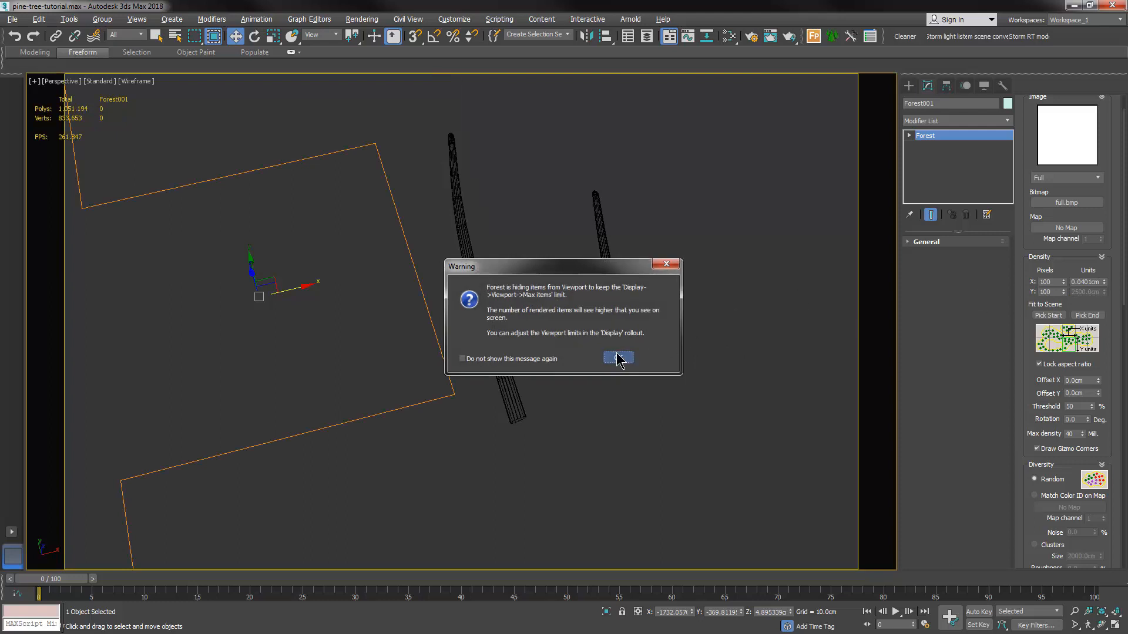
click(617, 359)
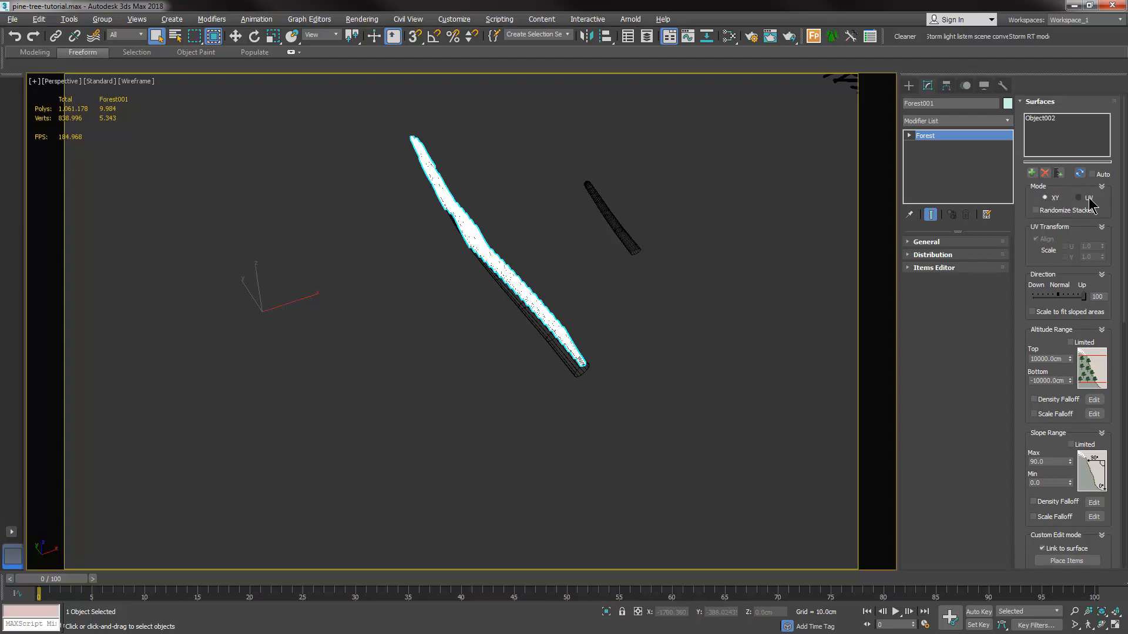
Switch surface placement to UV mode with aligned UV transform along the branch.
click(1088, 197)
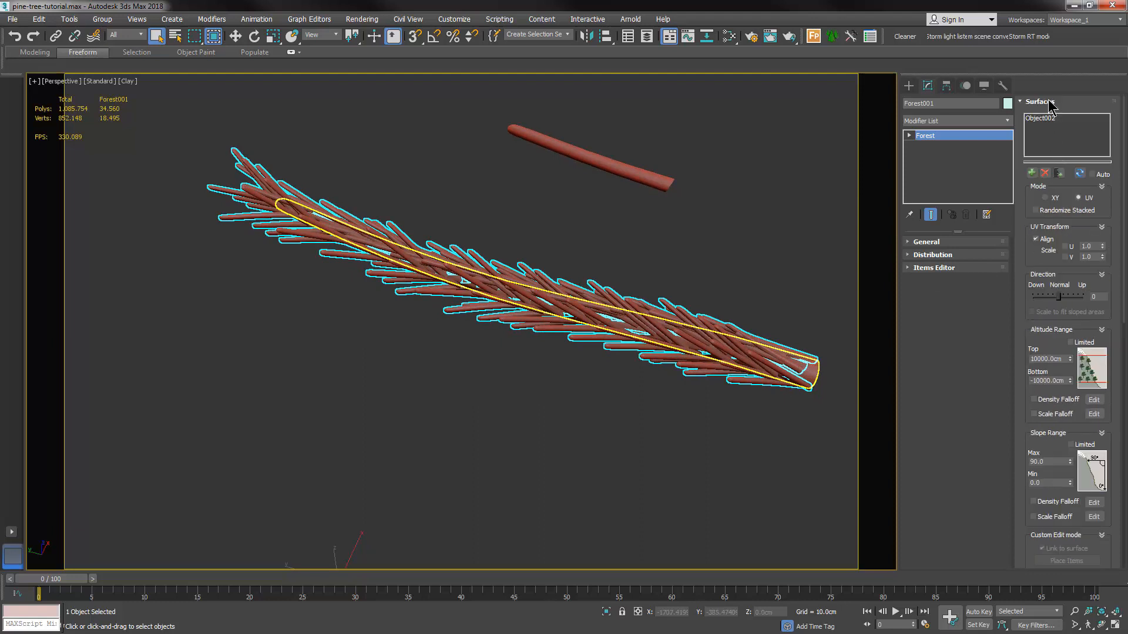
Enable random 80–120% scale and rotation ranges (38) for the needle items.
click(1037, 101)
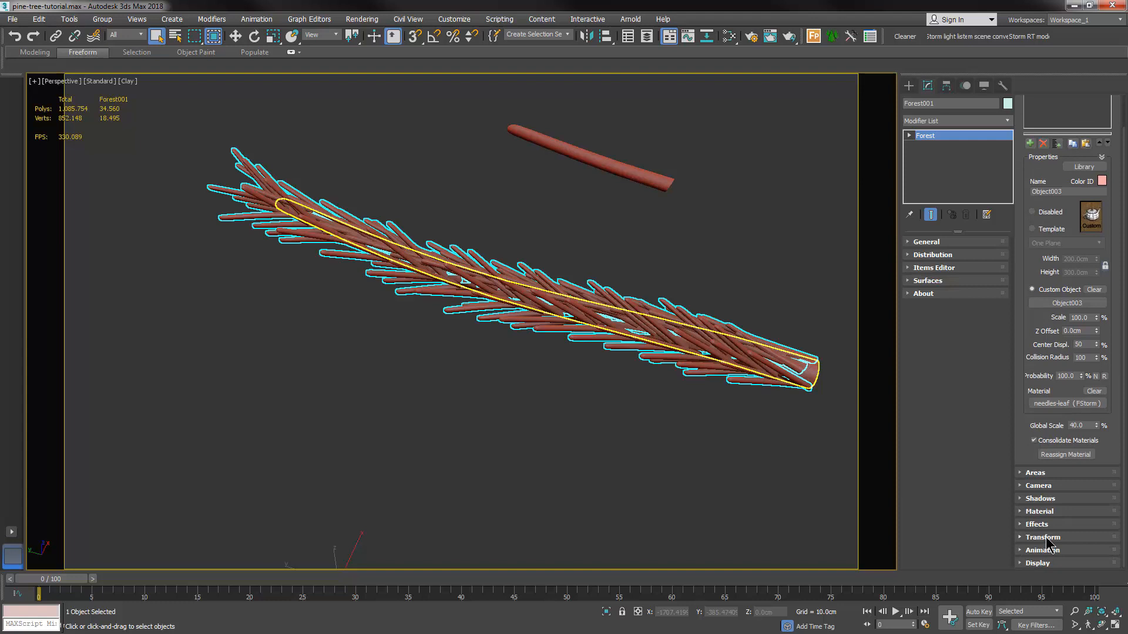
click(1042, 537)
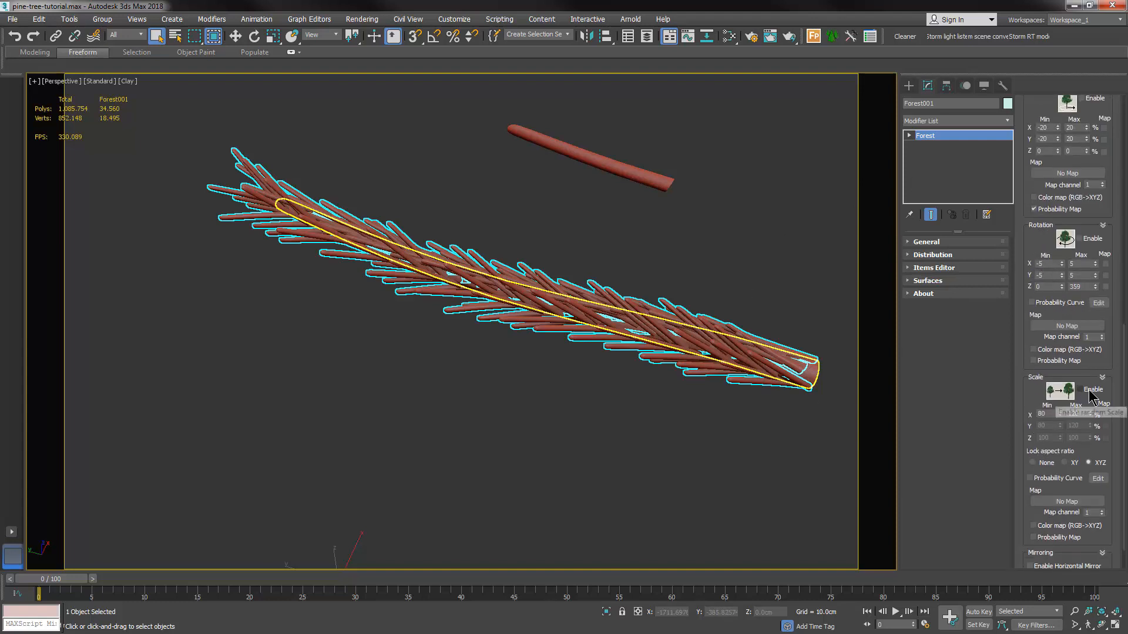
click(1081, 389)
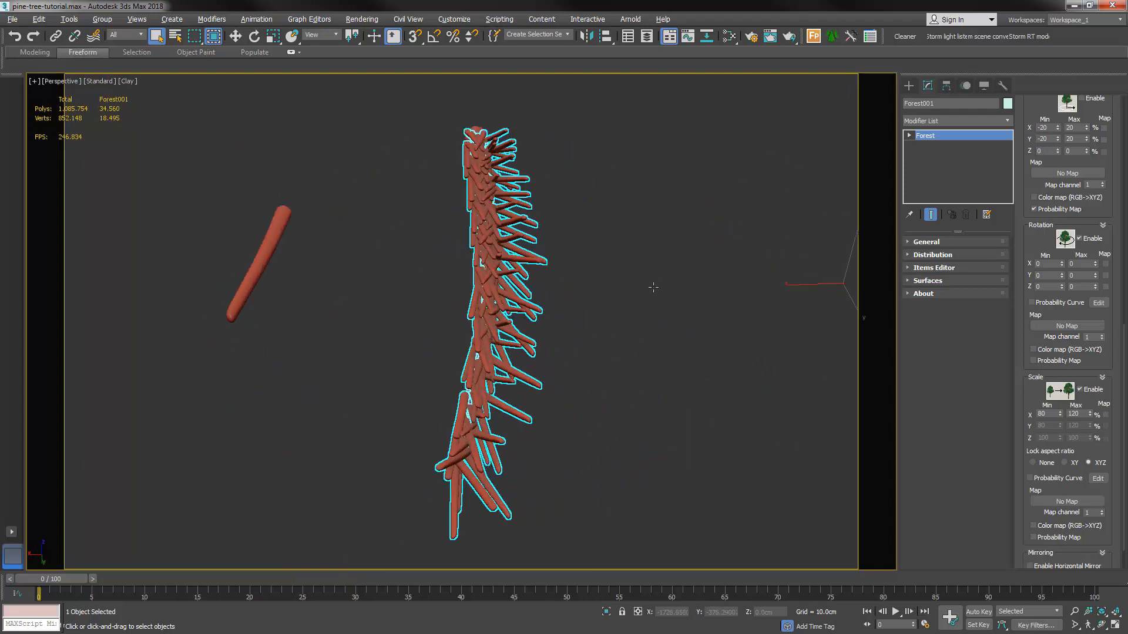
drag(647, 287, 607, 305)
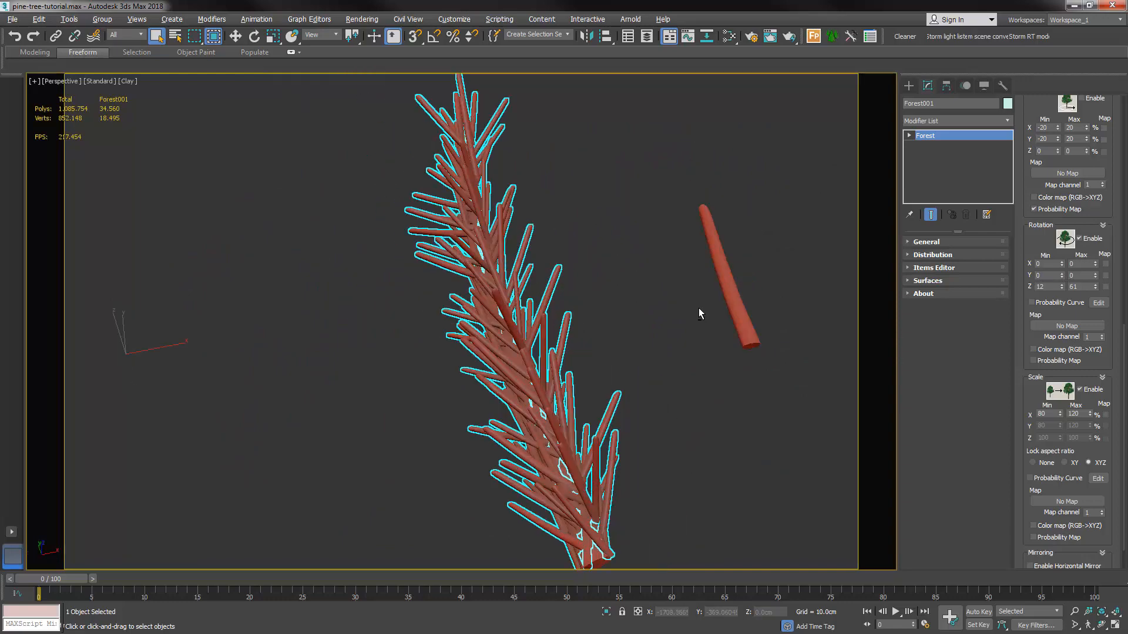
text(38)
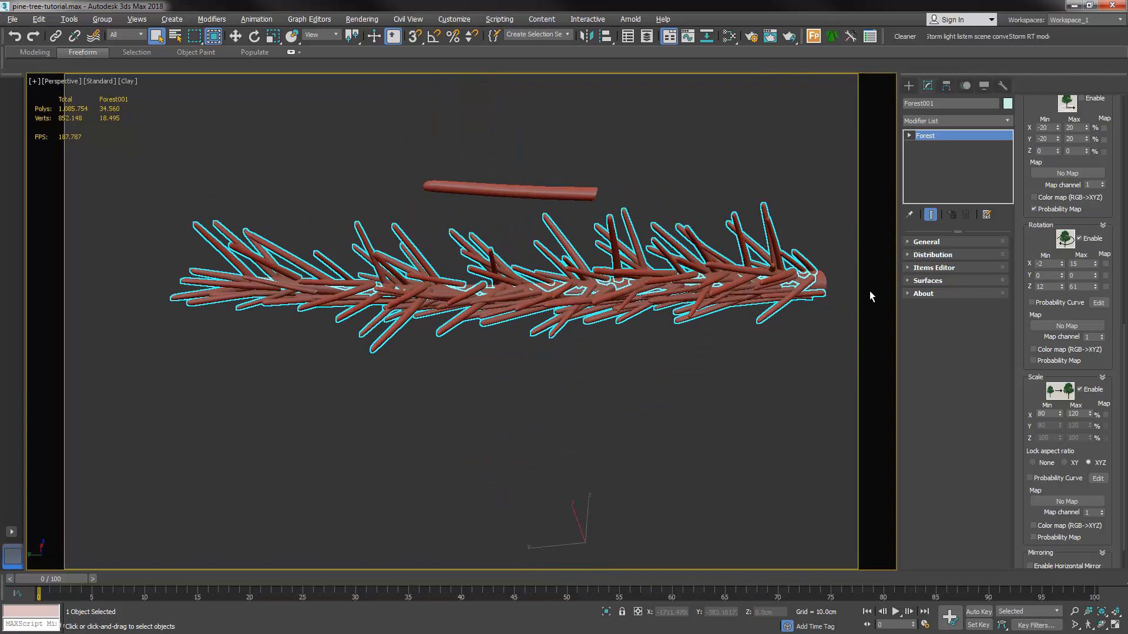
click(1050, 275)
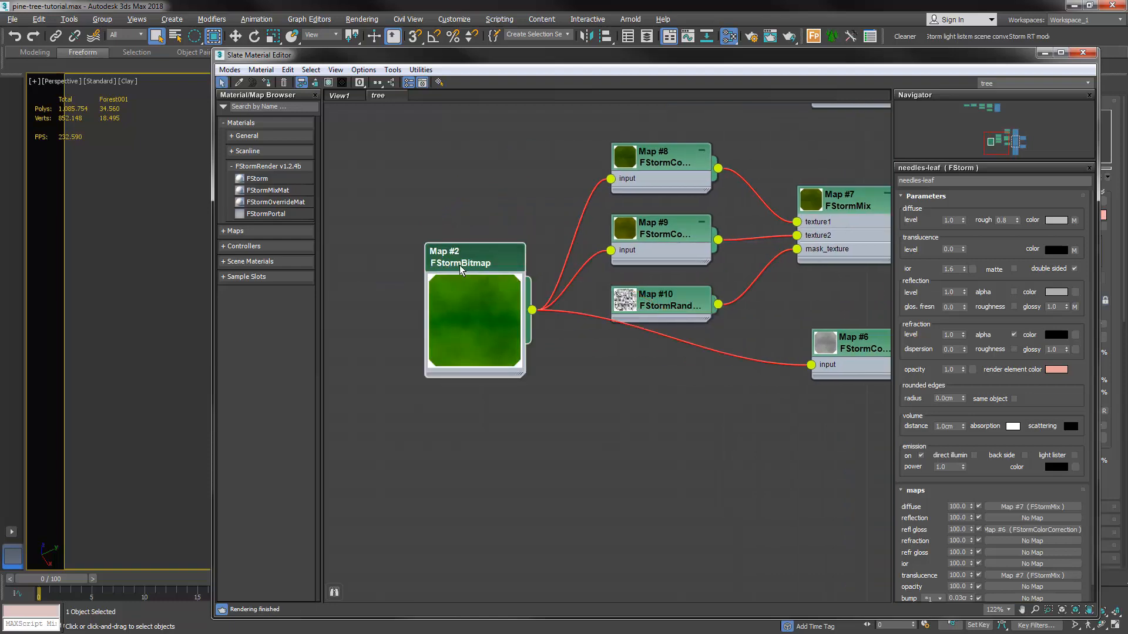
Inspect the FStormBitmap, FStormMix, colour-correction and FStormRandomColor nodes of the needles-leaf material.
click(475, 324)
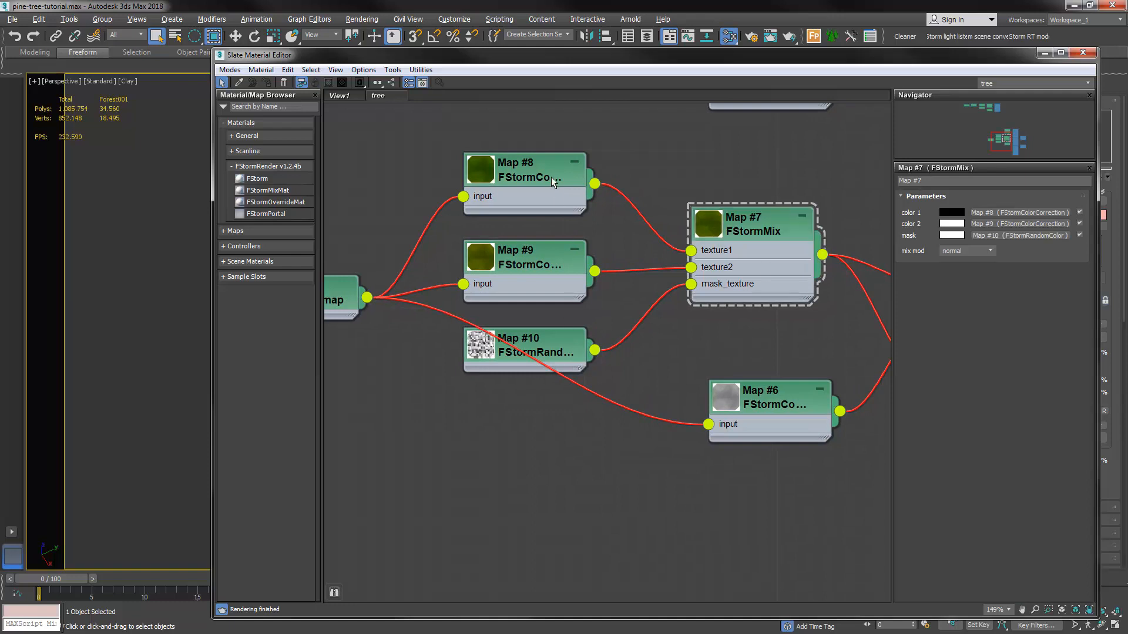
click(524, 165)
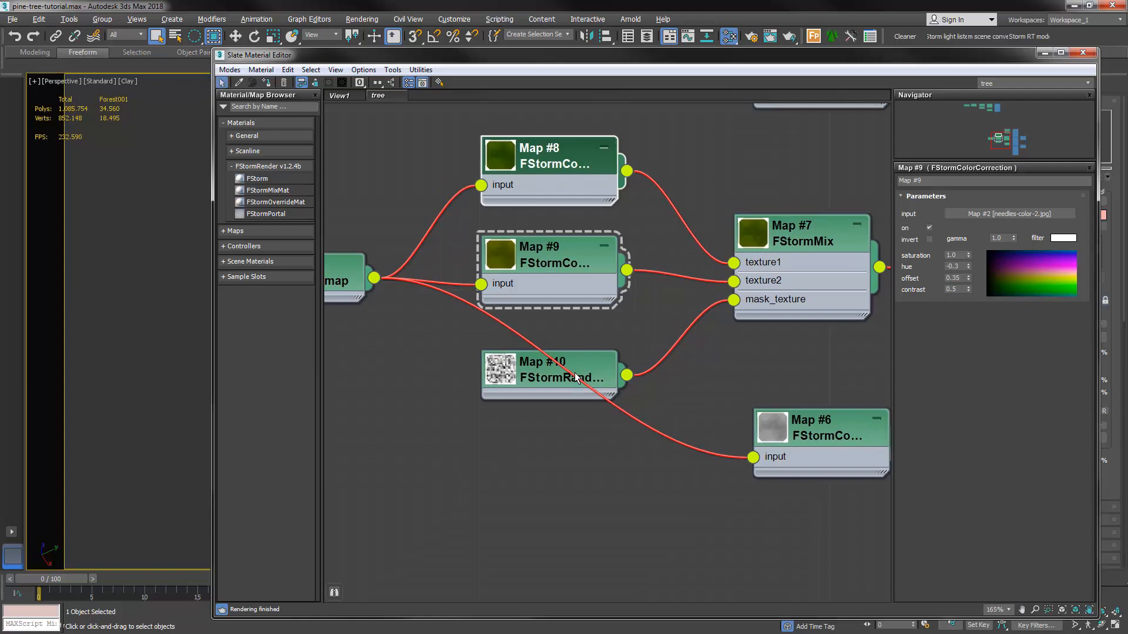
click(543, 374)
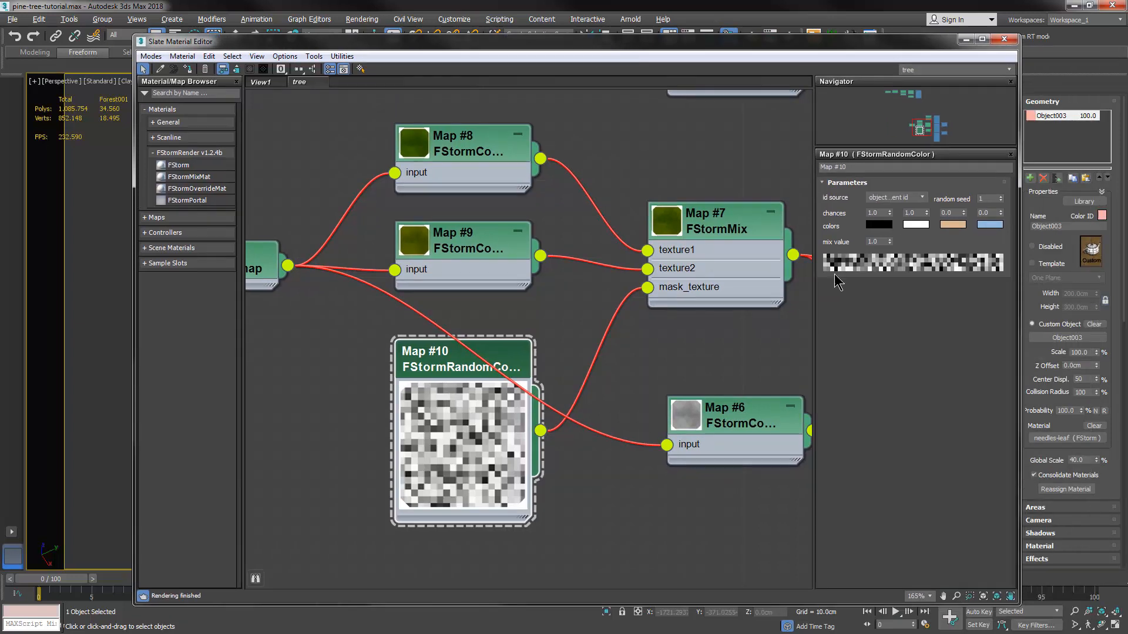
click(923, 197)
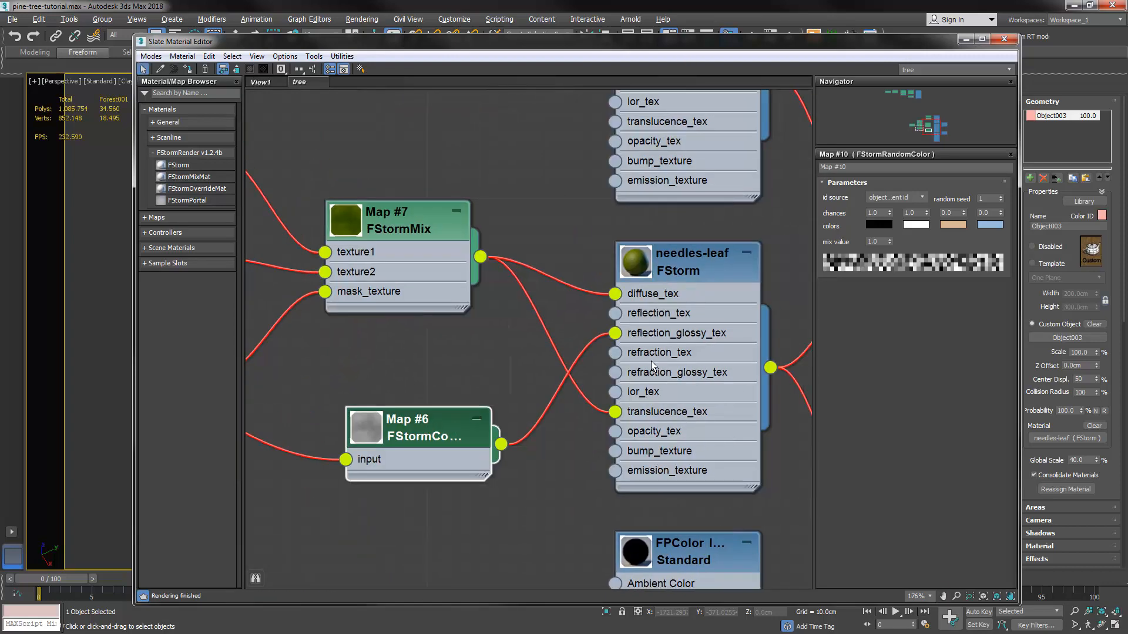
click(690, 262)
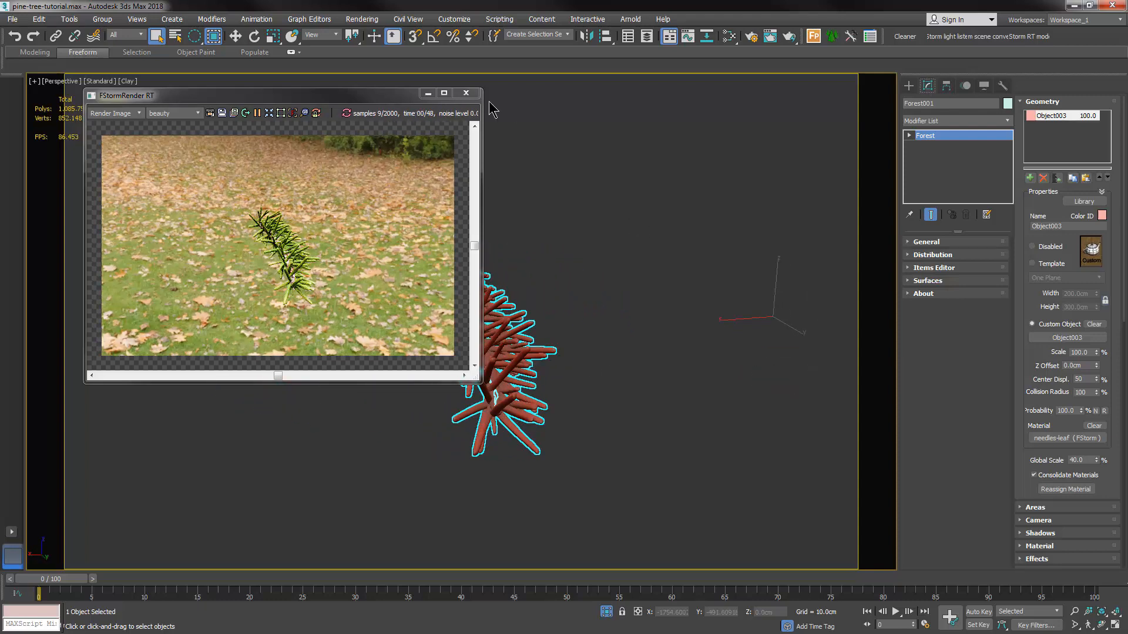
Close the FStormRender RT preview of the needle sprig over the lawn.
click(465, 94)
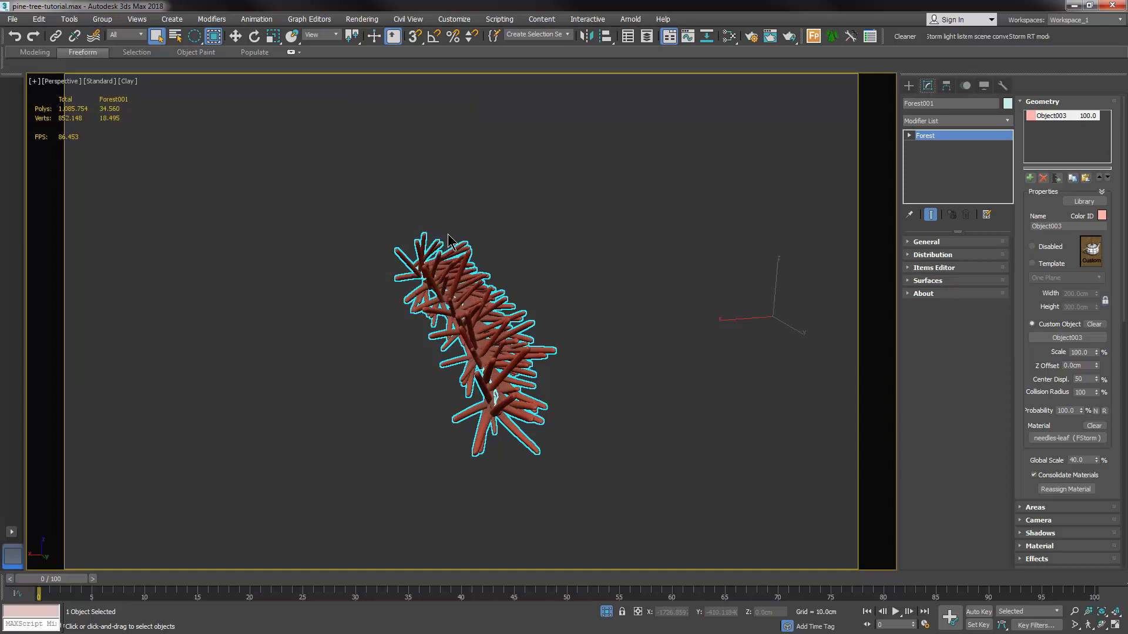
Convert the branch and scattered needles to editable poly via the quad menu.
drag(450, 241, 385, 316)
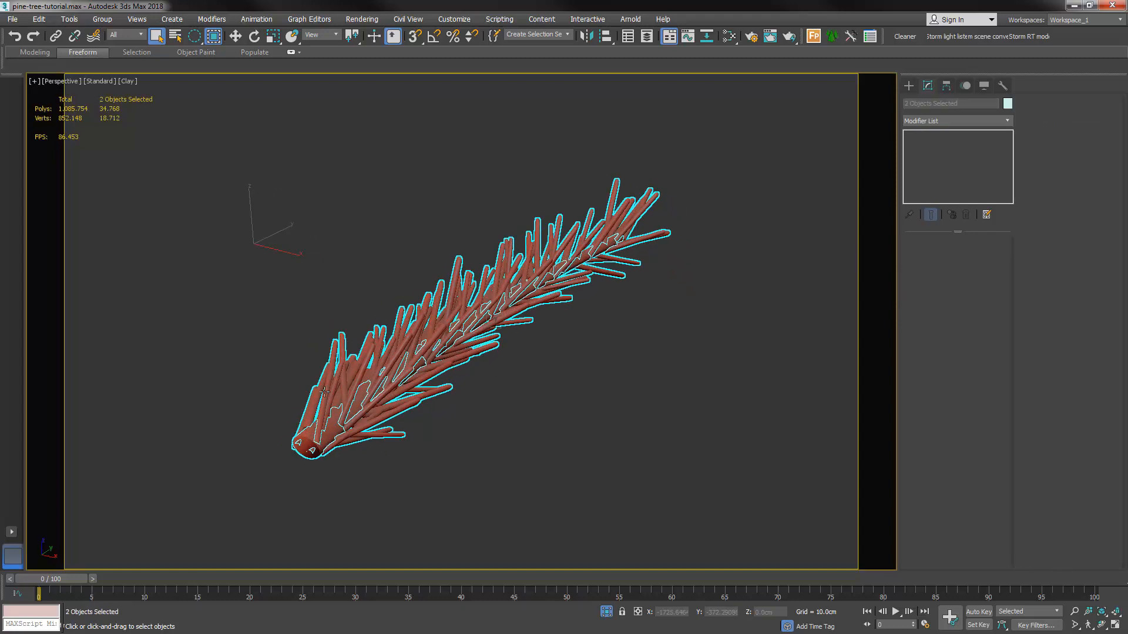
right_click(328, 389)
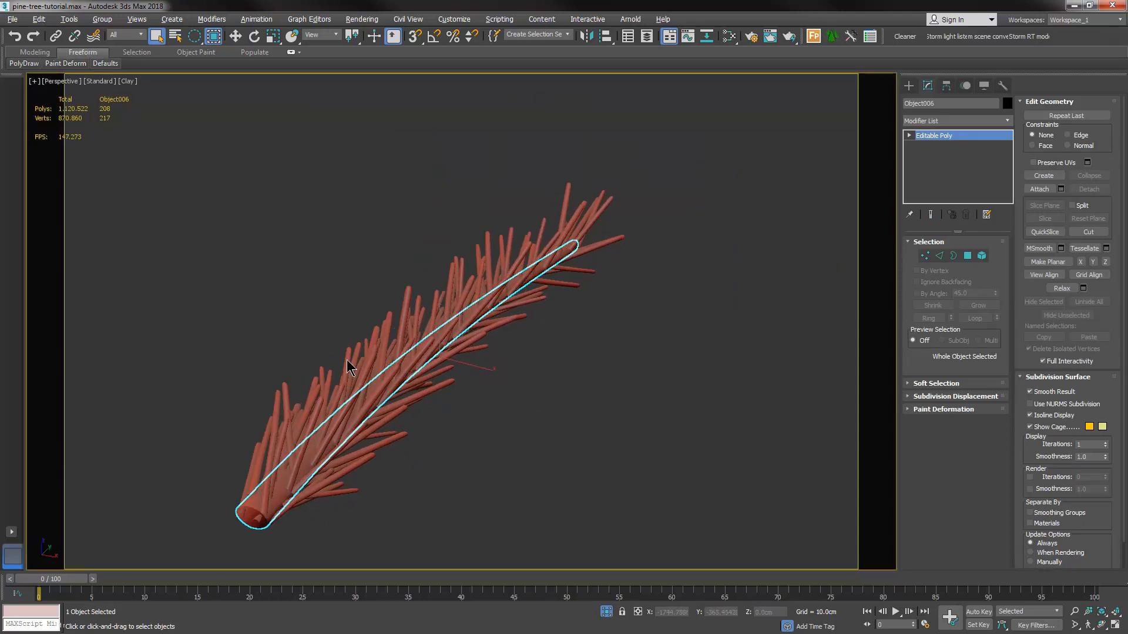
click(1038, 188)
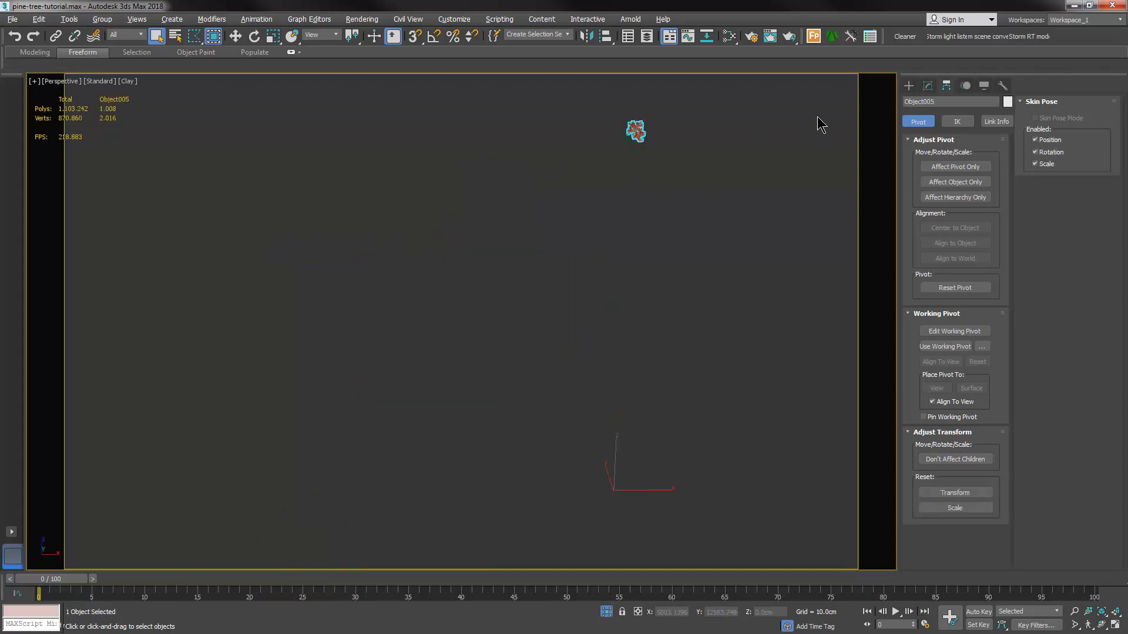
Show Object005's pivot settings in the Hierarchy panel.
click(928, 86)
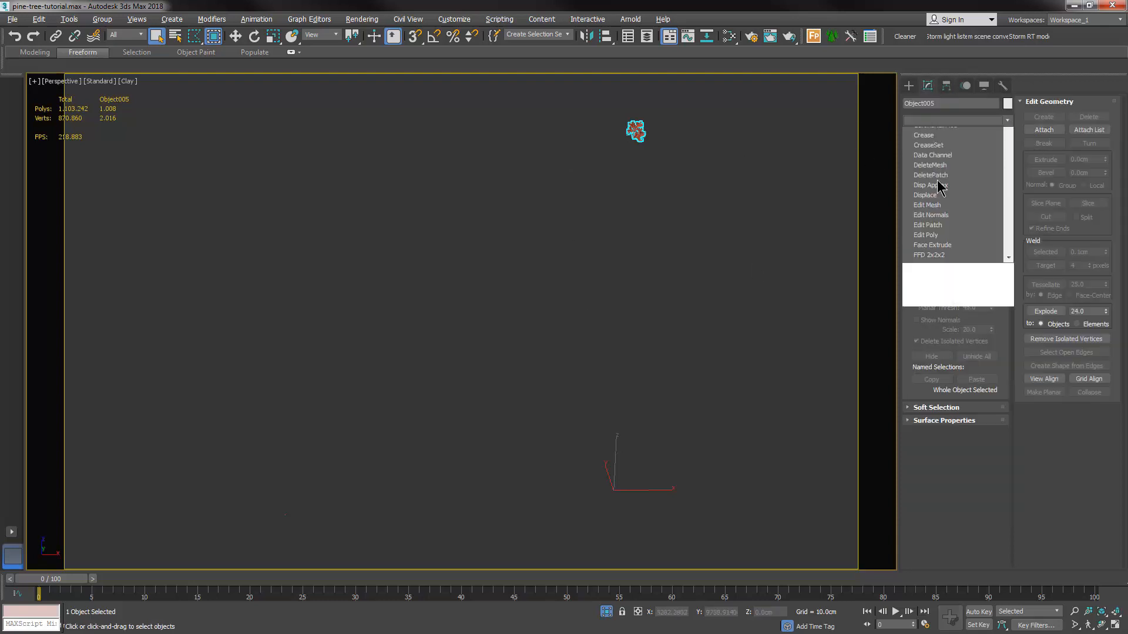
Add FStormGeoPattern to the leaf mesh and view the needle object from the top.
click(954, 185)
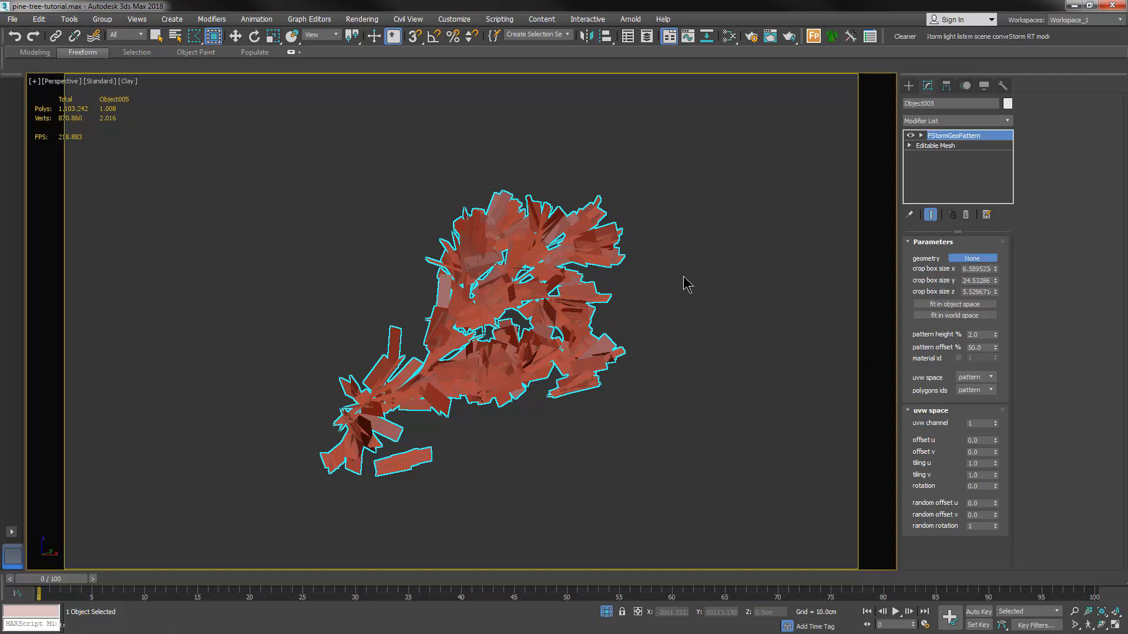
key(t)
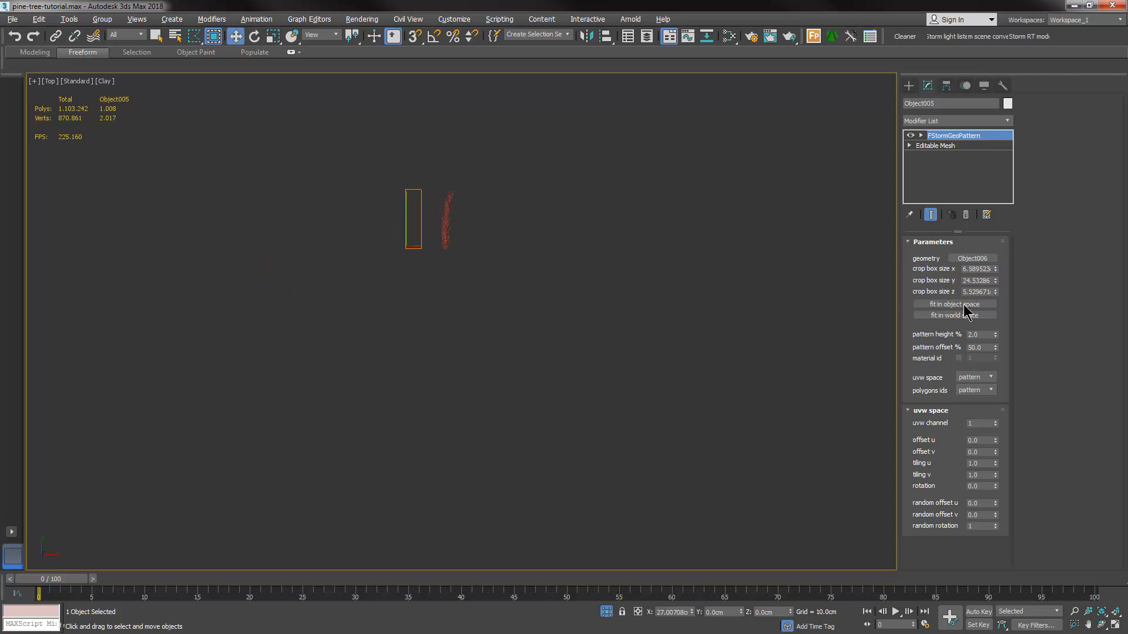
Fit the crop box to Object006 in object space and return to the maximized Perspective view.
click(953, 303)
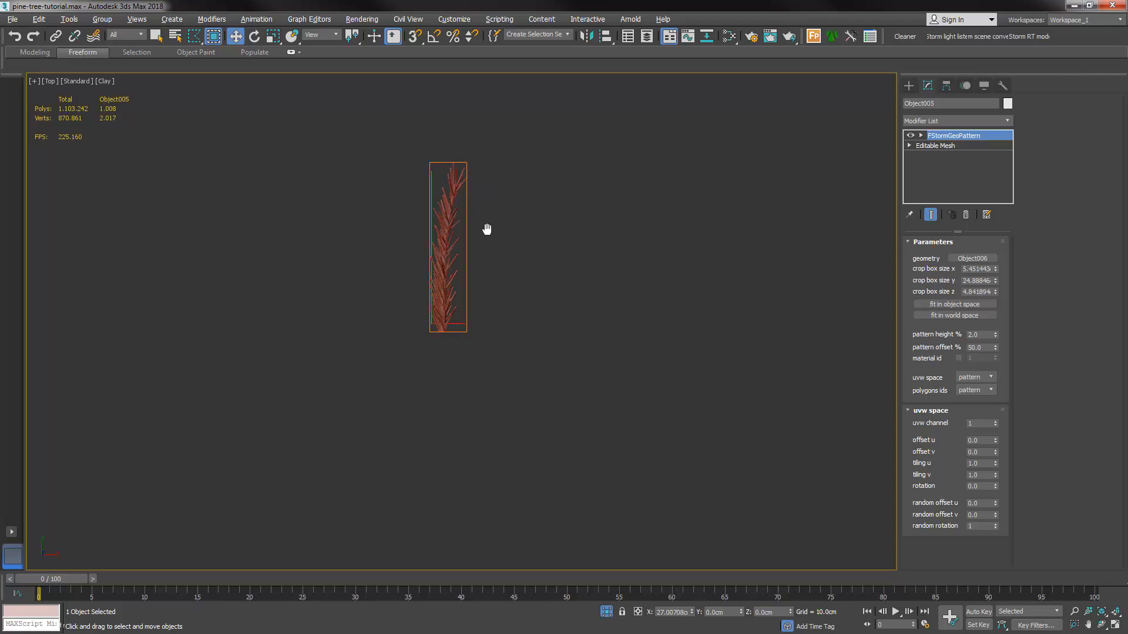
key(alt+w)
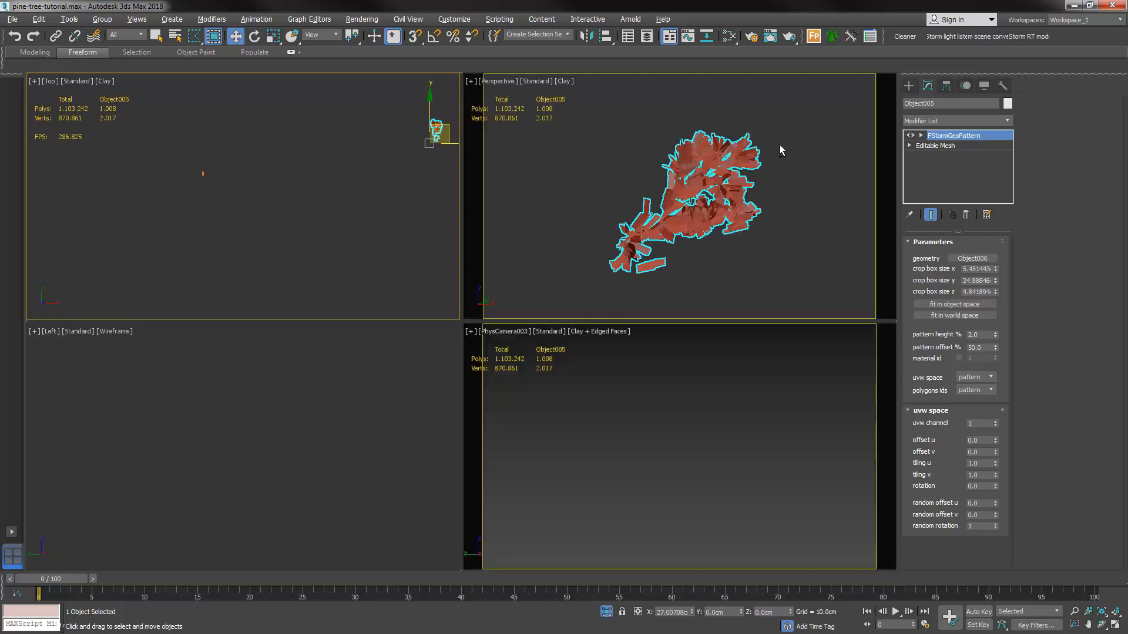
key(alt+w)
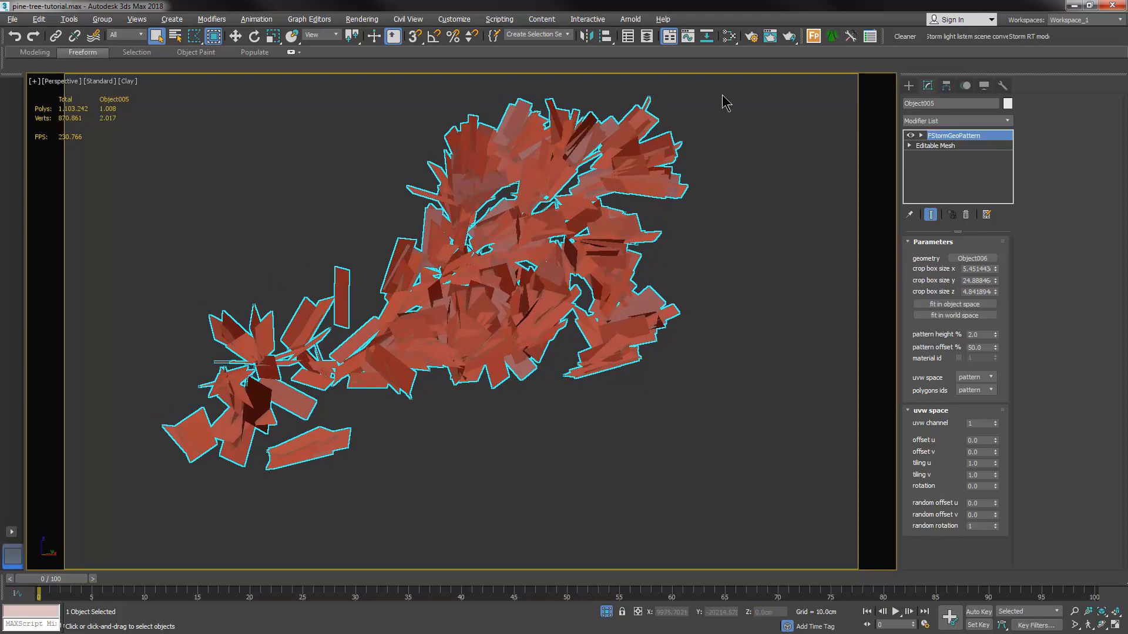
mouse_move(848, 116)
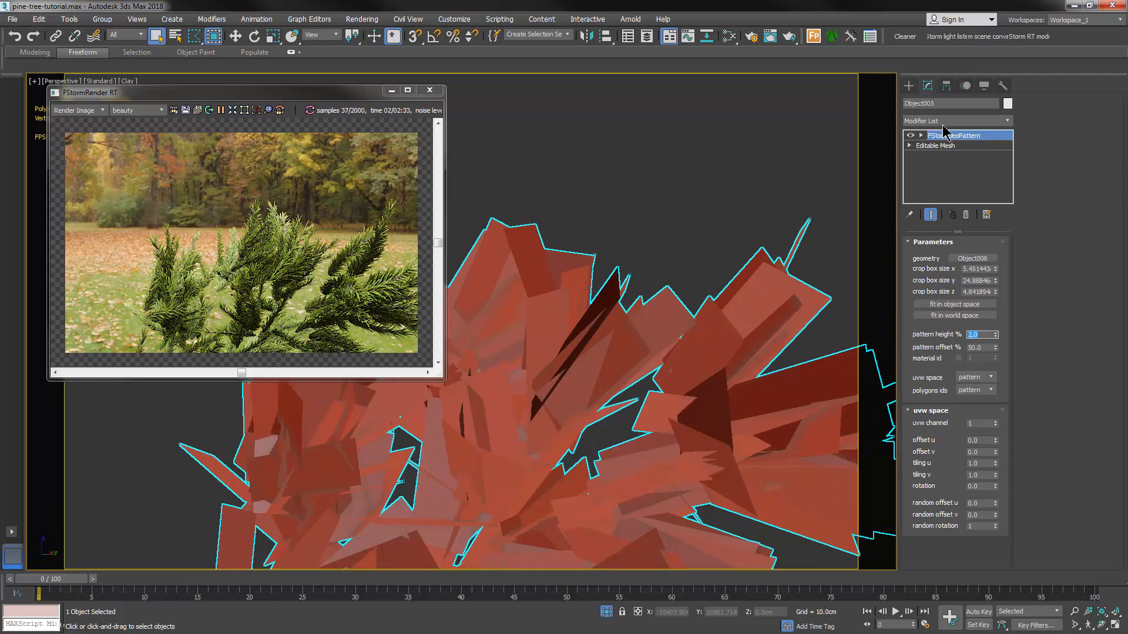
Run the FStorm RT preview of the needle pattern with value 100.0, then stop it.
text(100.0)
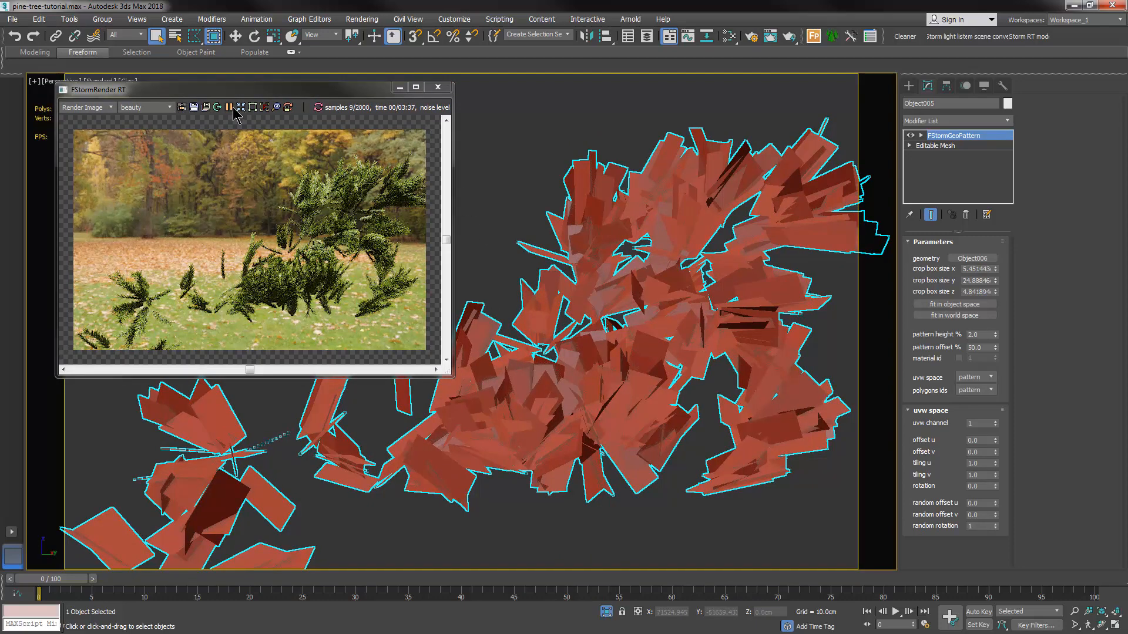
click(437, 87)
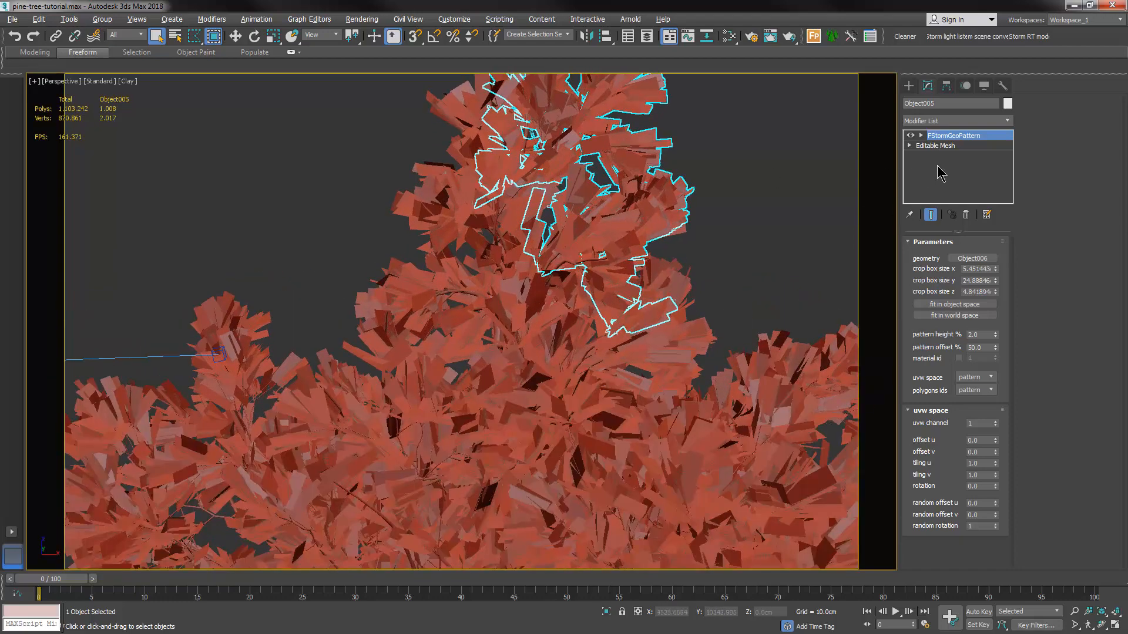
Share the FStormGeoPattern needle modifier with the remaining leaf meshes.
click(935, 146)
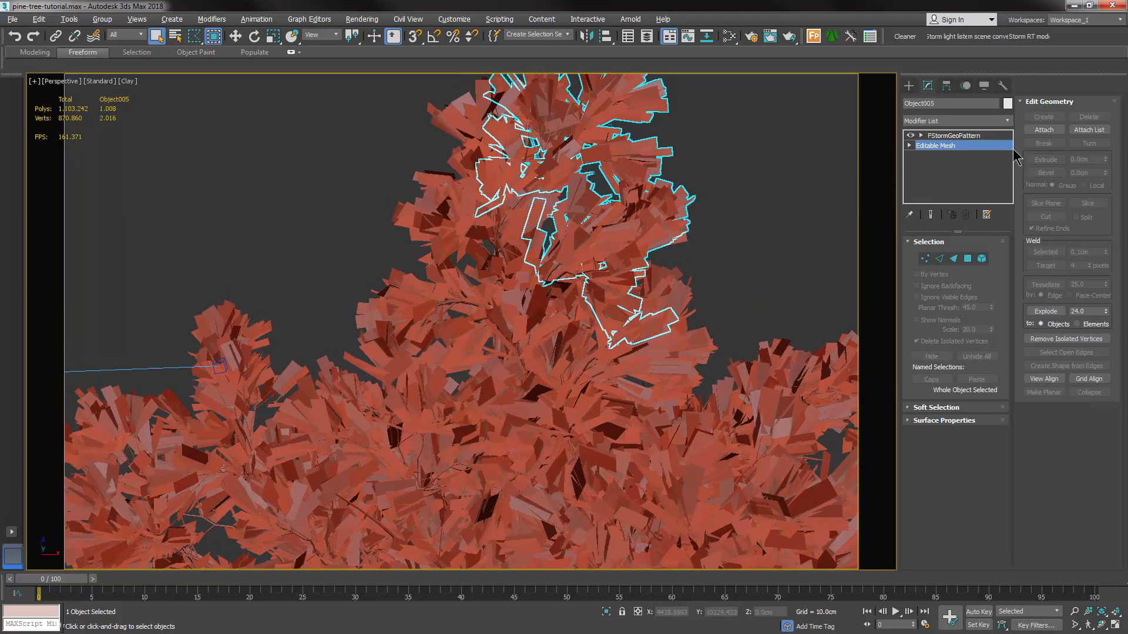
click(1043, 129)
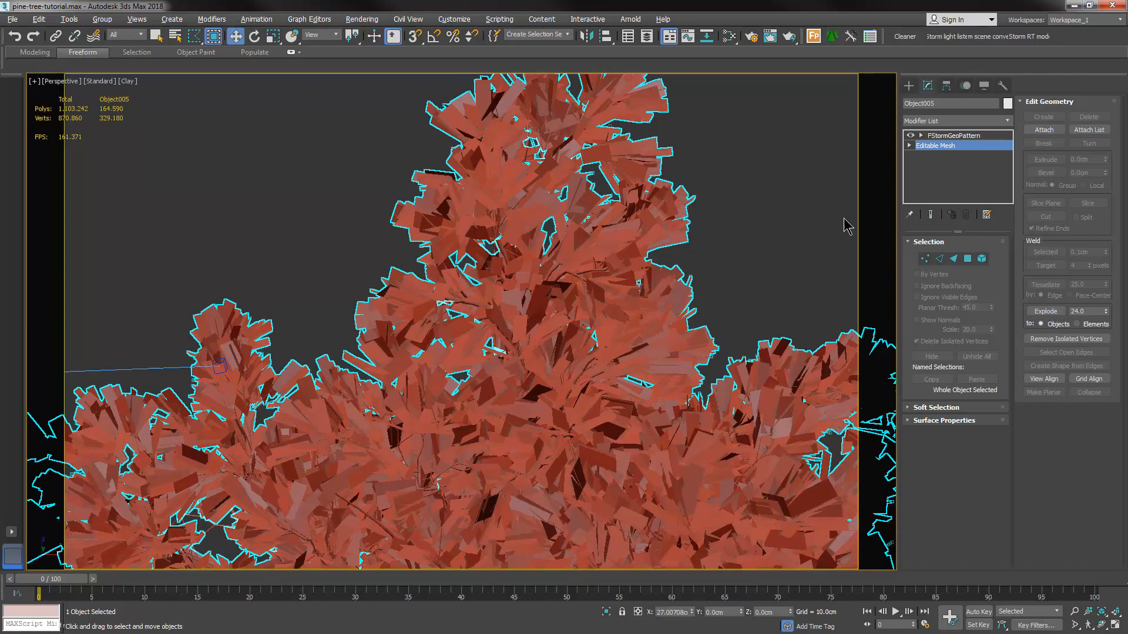
click(954, 135)
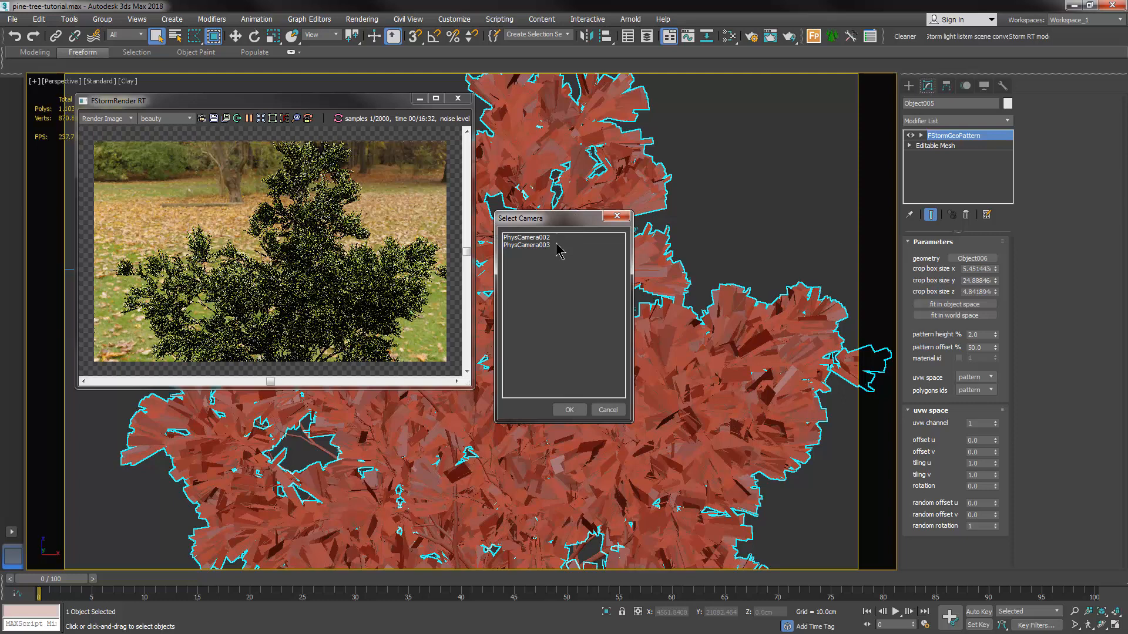
Choose PhysCamera003 in the Select Camera dialog for the render view.
click(568, 408)
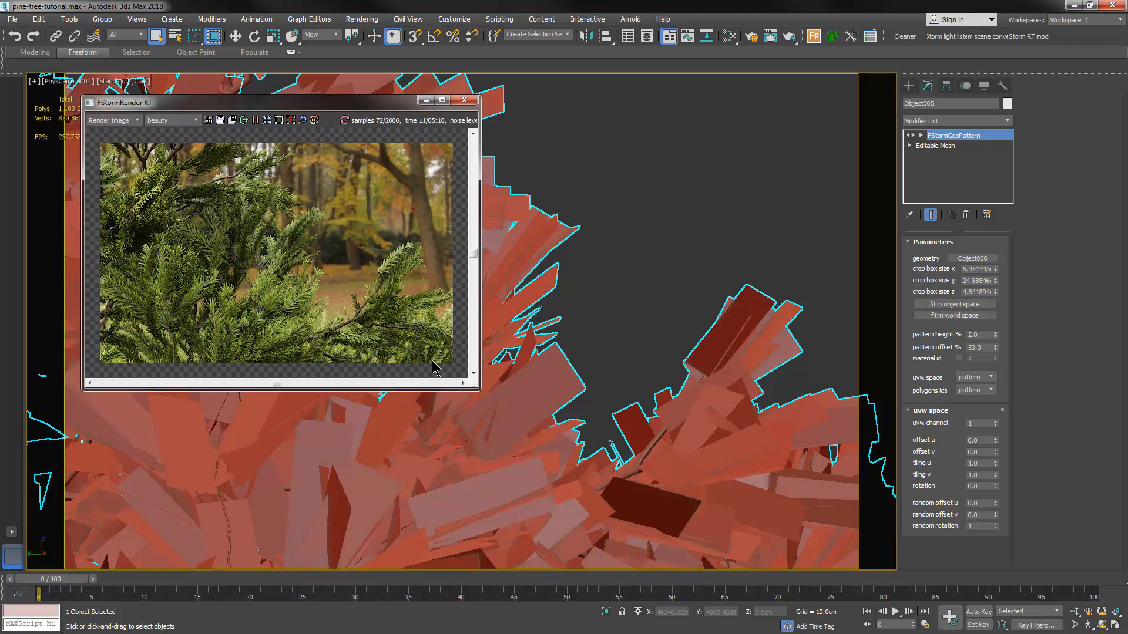
mouse_move(640, 133)
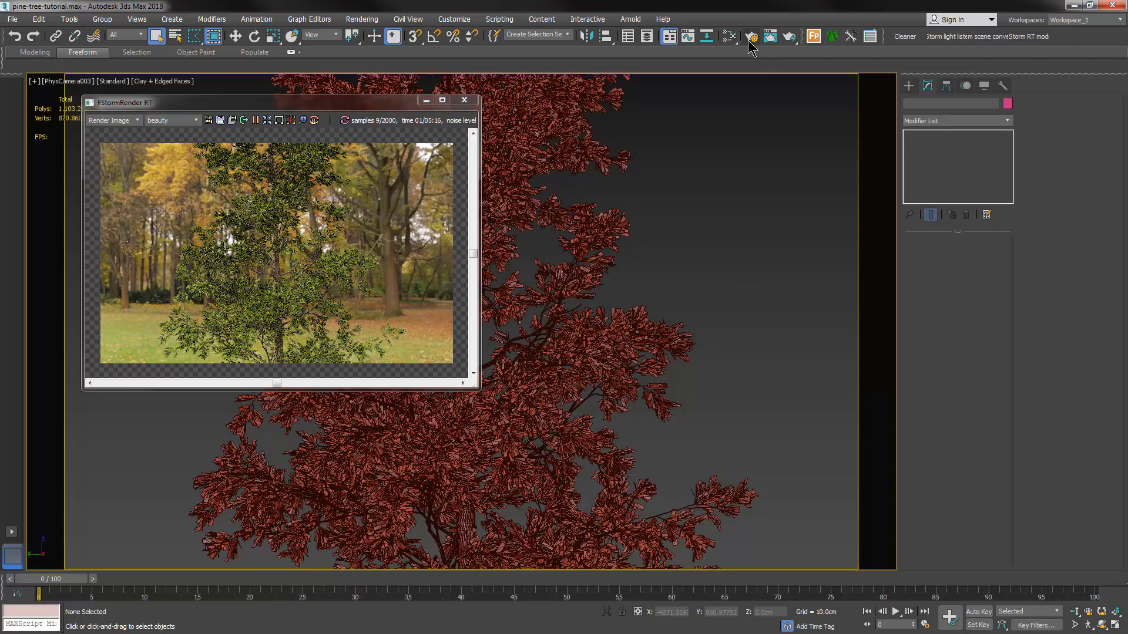
Enable the FStorm alpha environment in Render Setup for a plain dark background.
click(750, 36)
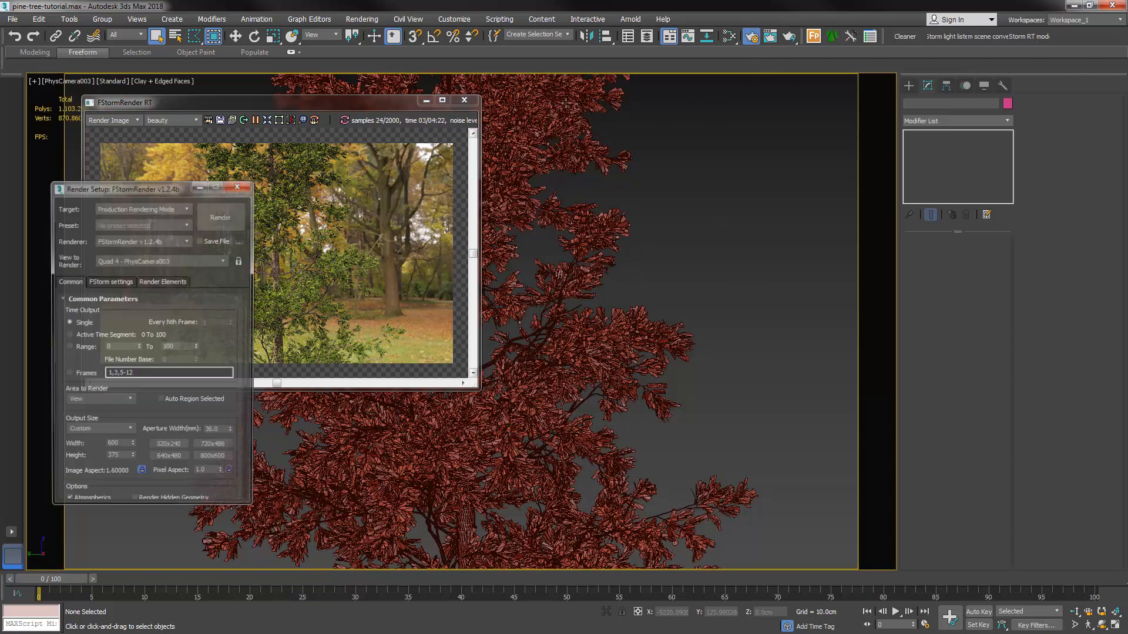
drag(144, 188, 672, 141)
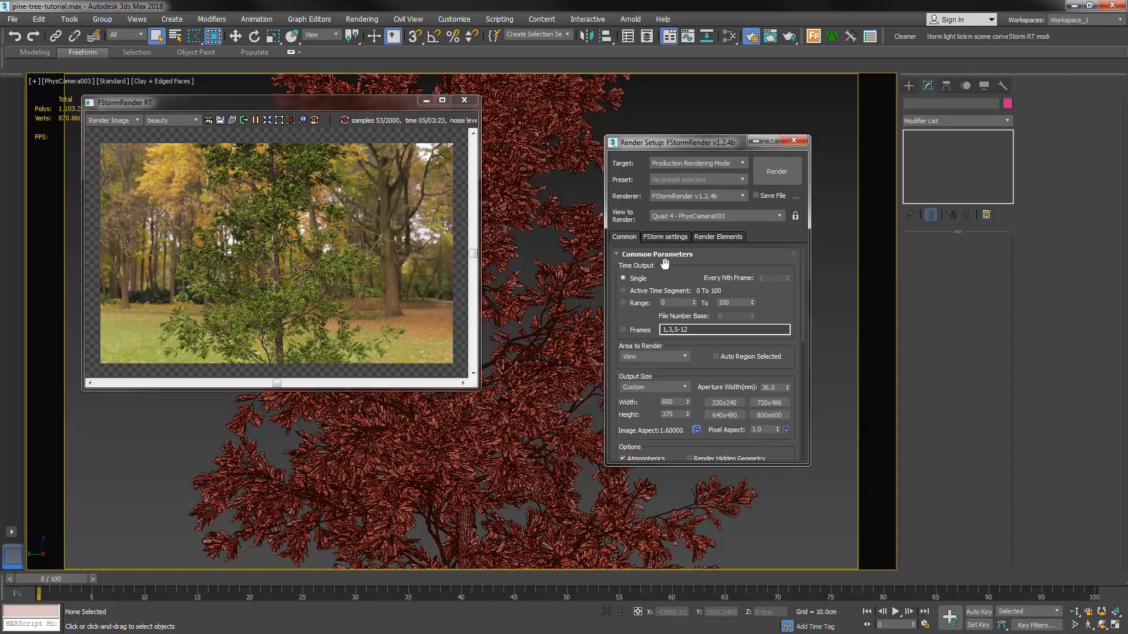
click(663, 236)
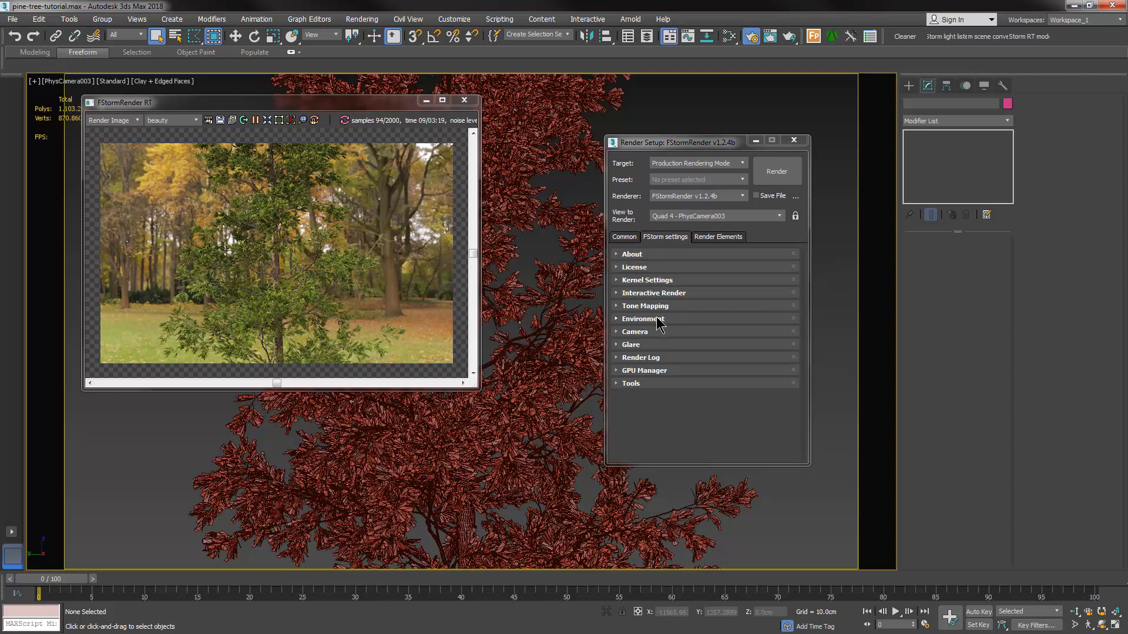
click(643, 319)
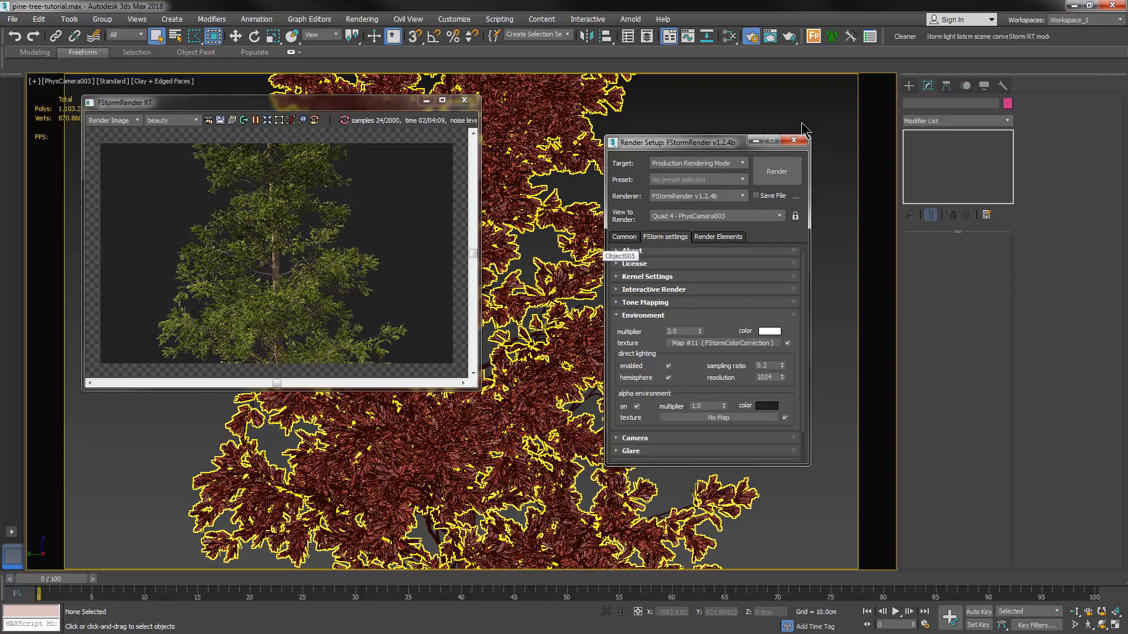
click(794, 140)
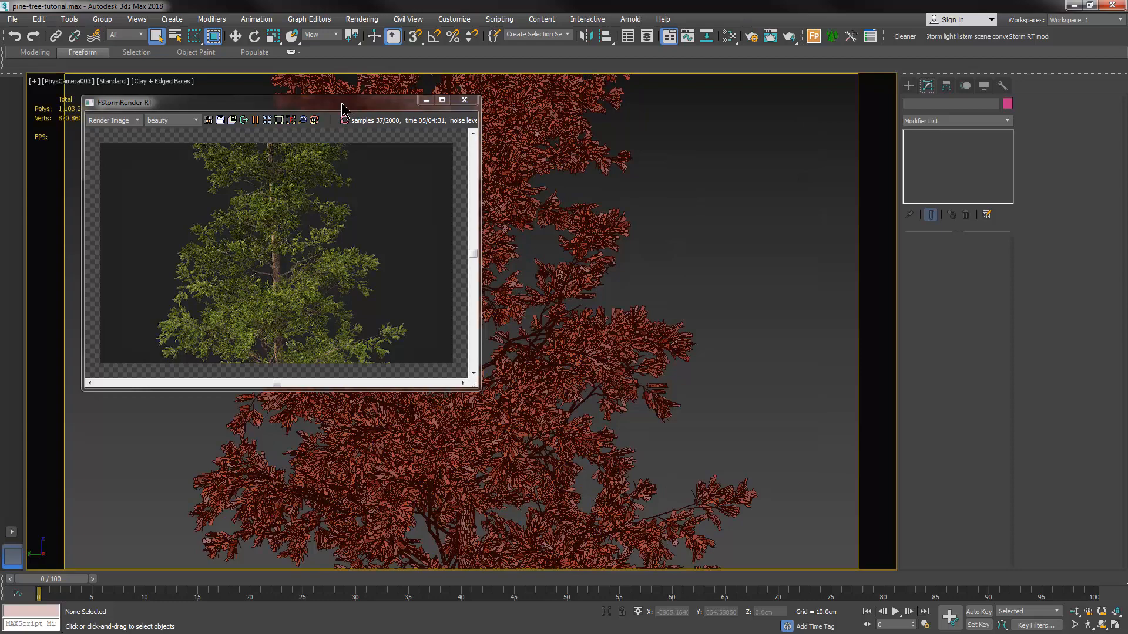